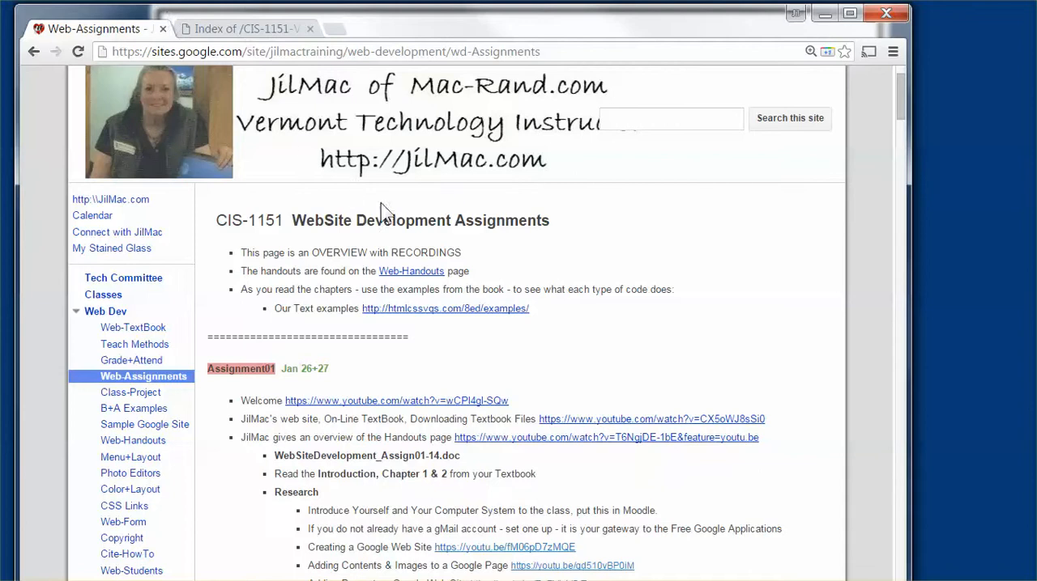
mouse_move(656, 251)
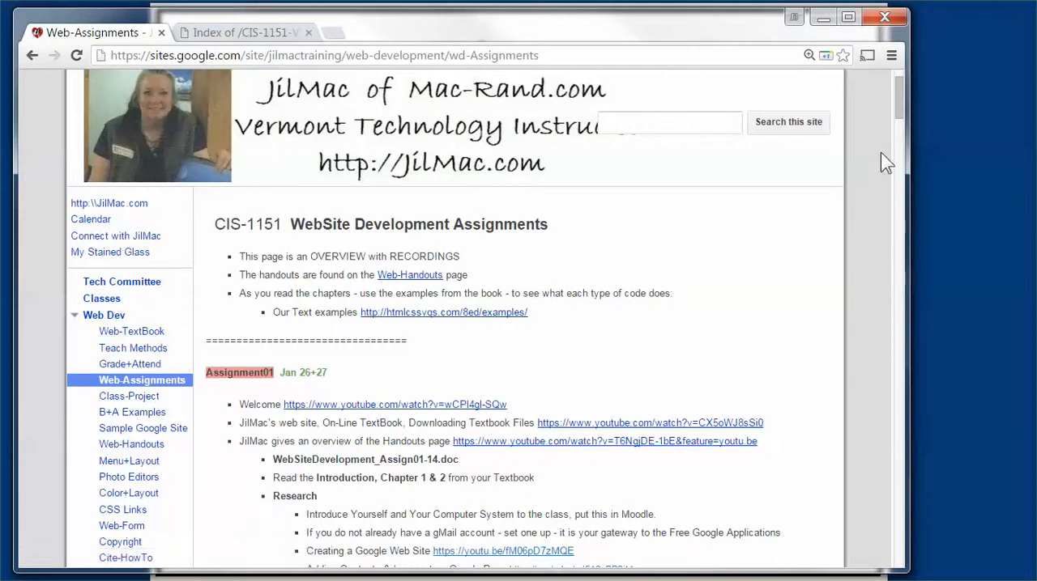
- Scroll the Web-Students page to review the student's web server and Google links
scroll("down", 3)
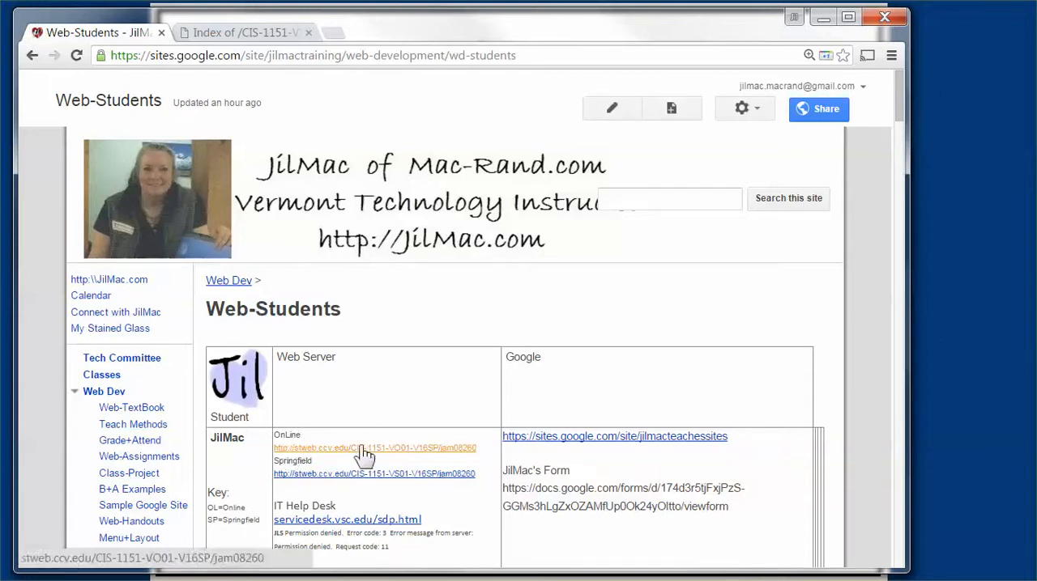
mouse_move(415, 460)
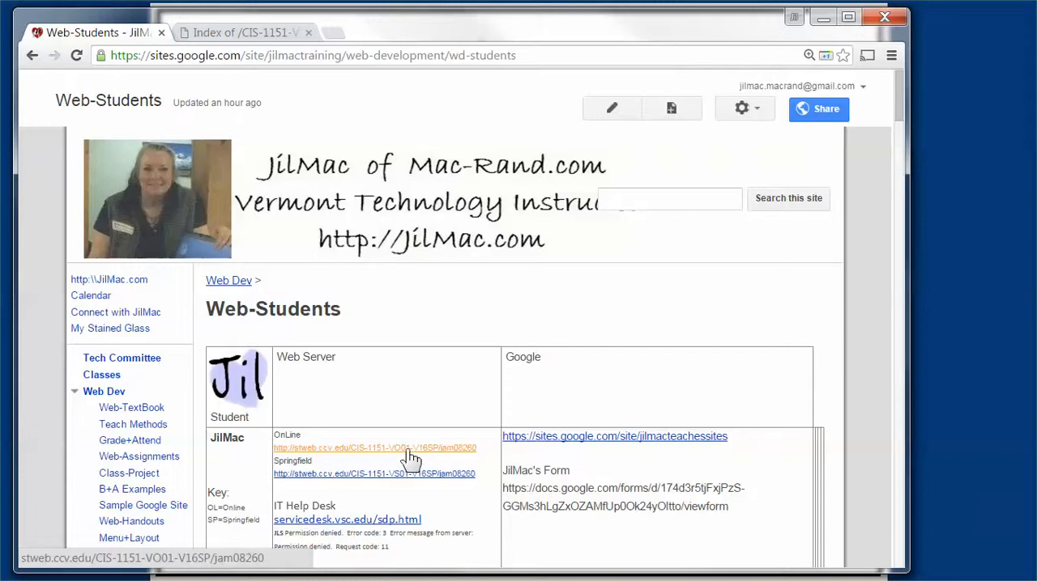
mouse_move(363, 477)
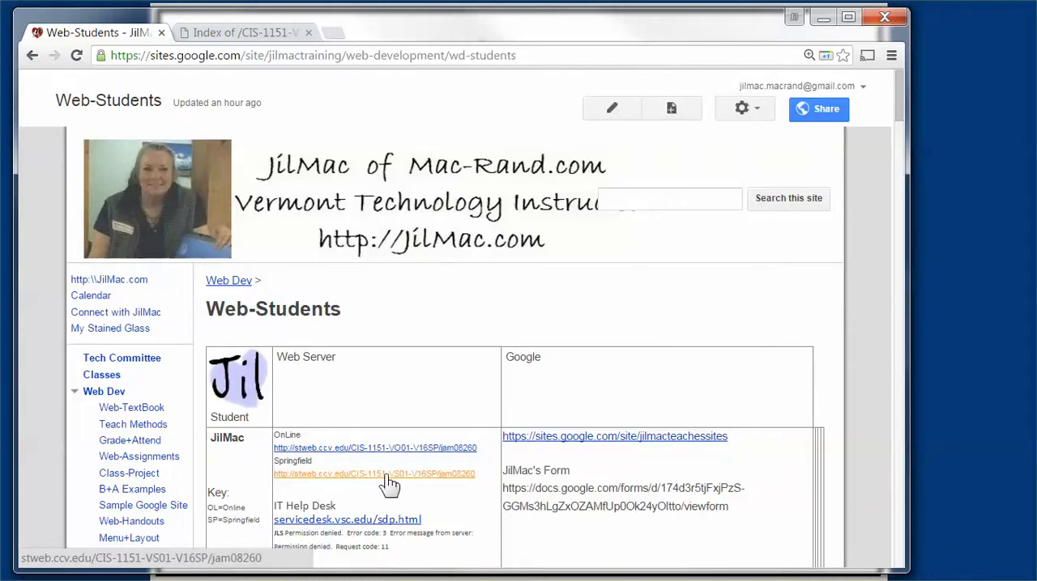
mouse_move(397, 454)
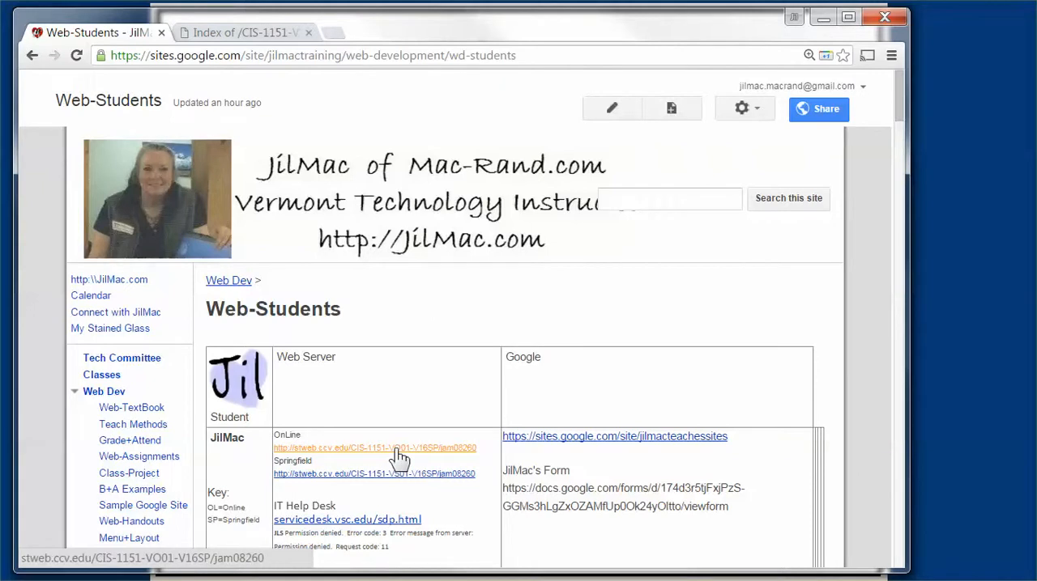
- Open the student's Online server folder, inspect the course and folder URL parts, and enter Menu/
left_click(374, 448)
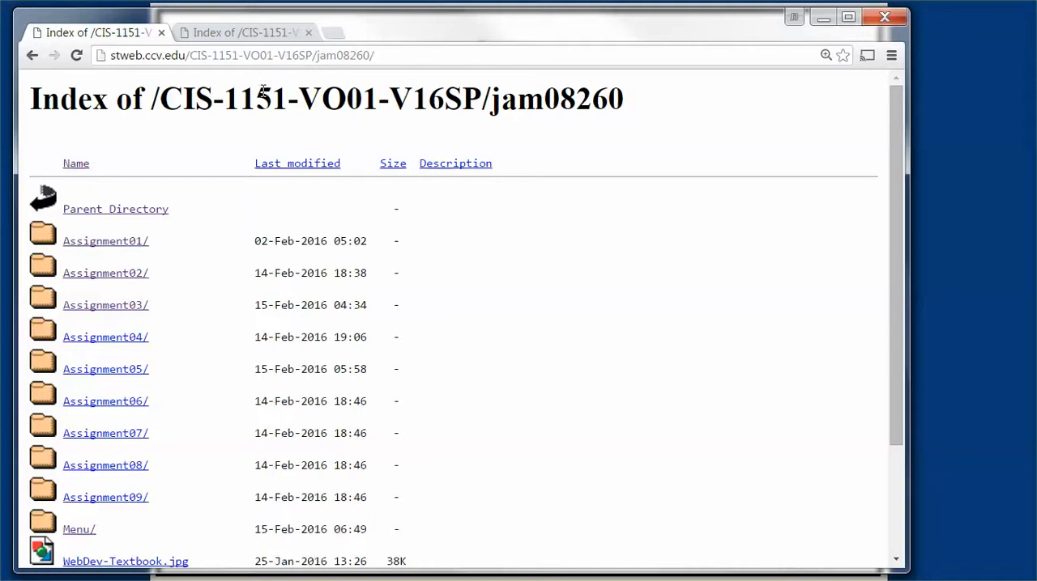
mouse_move(140, 382)
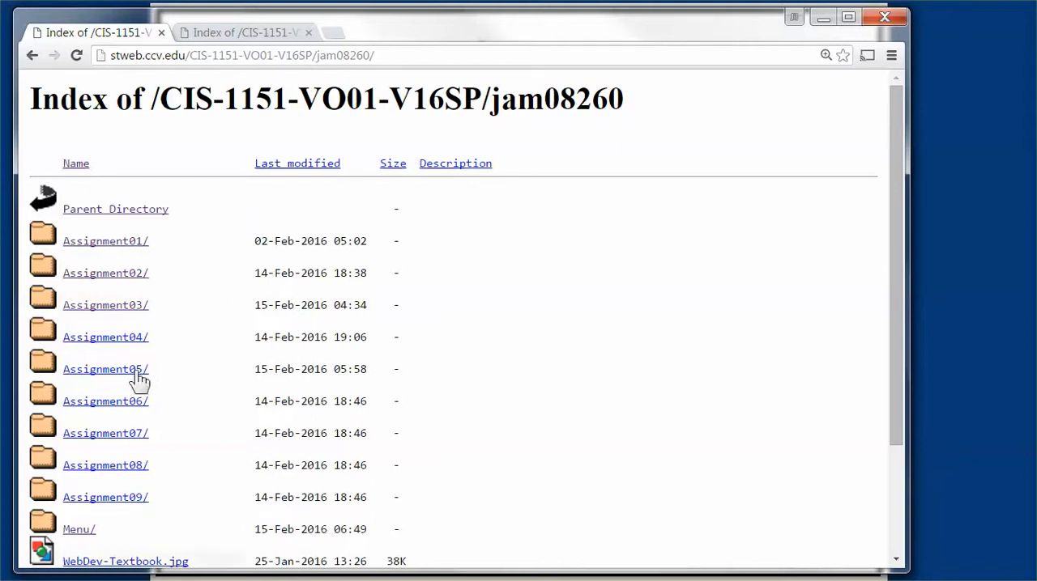
mouse_move(196, 57)
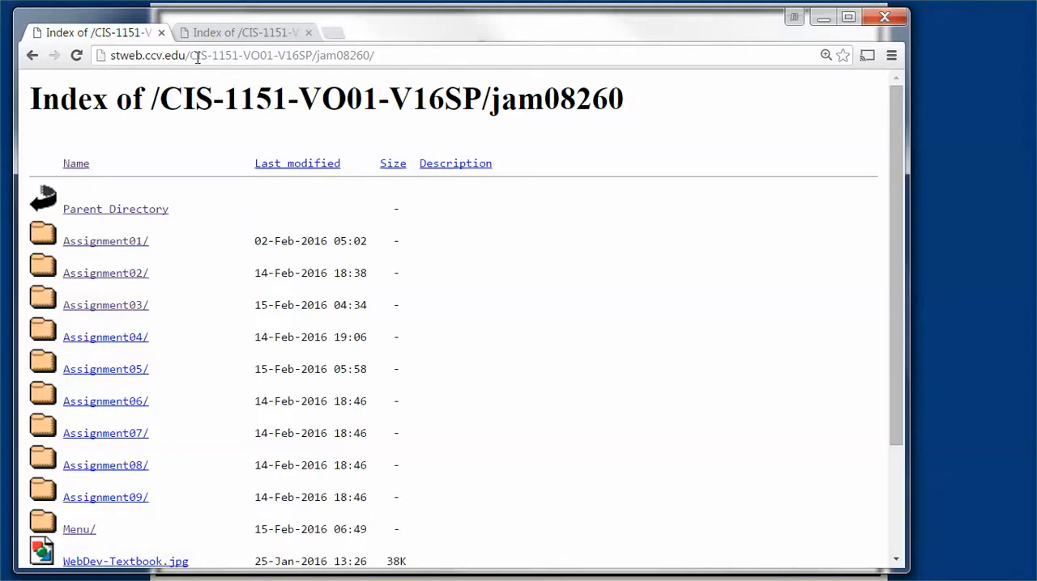
double_click(216, 55)
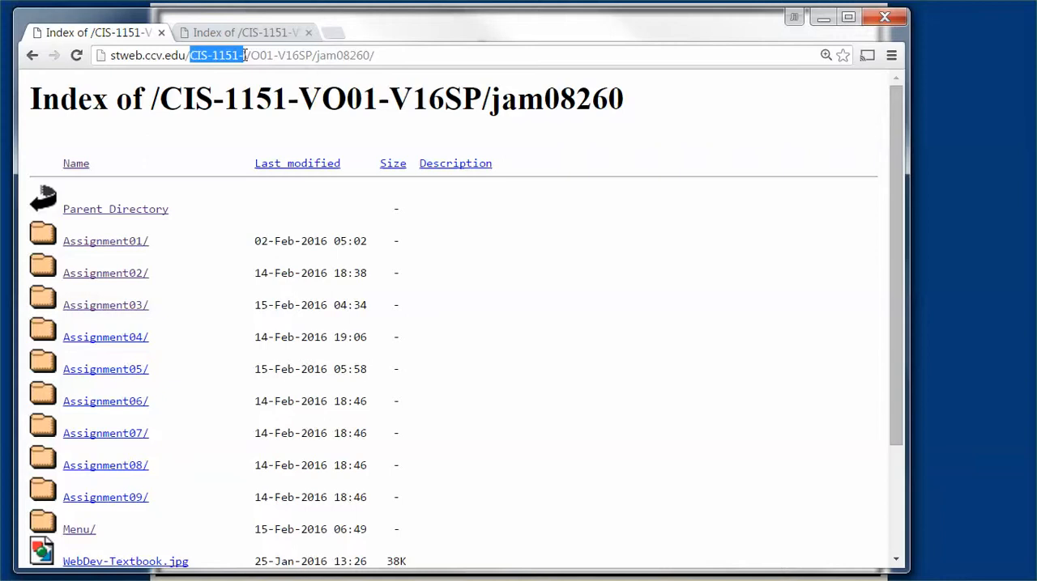
double_click(344, 55)
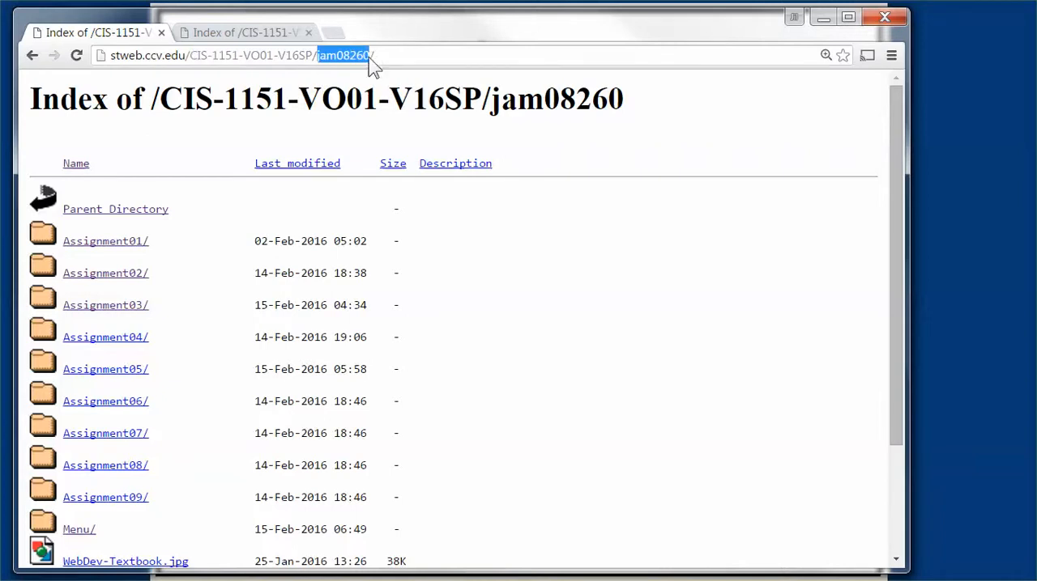
scroll("down", 3)
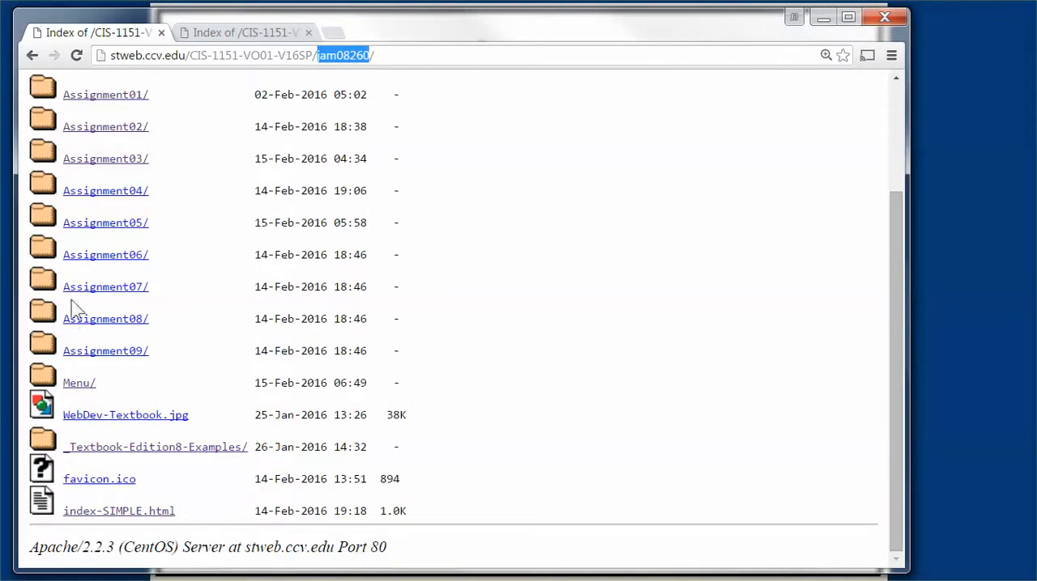
mouse_move(78, 383)
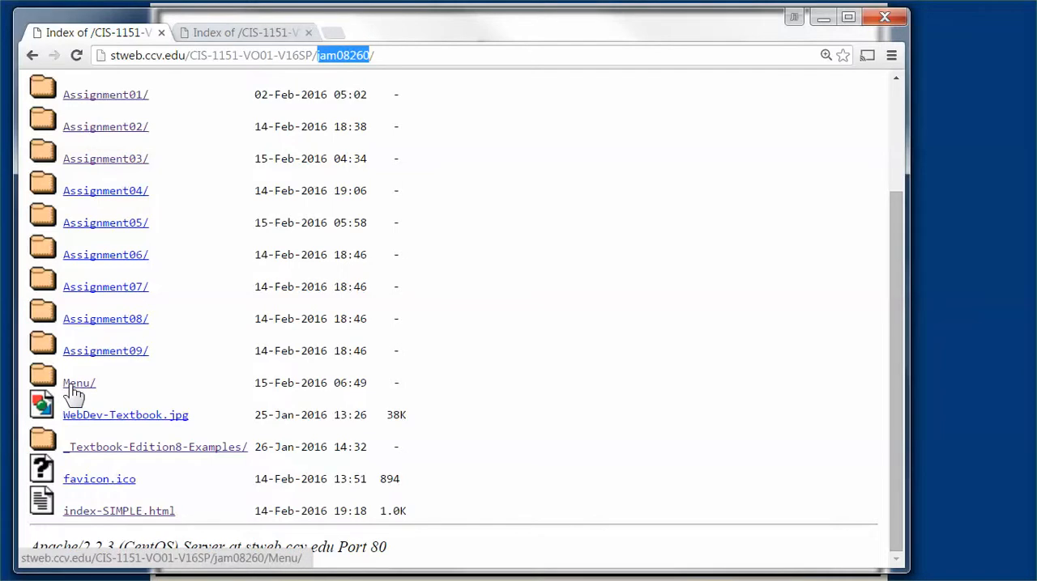
left_click(79, 382)
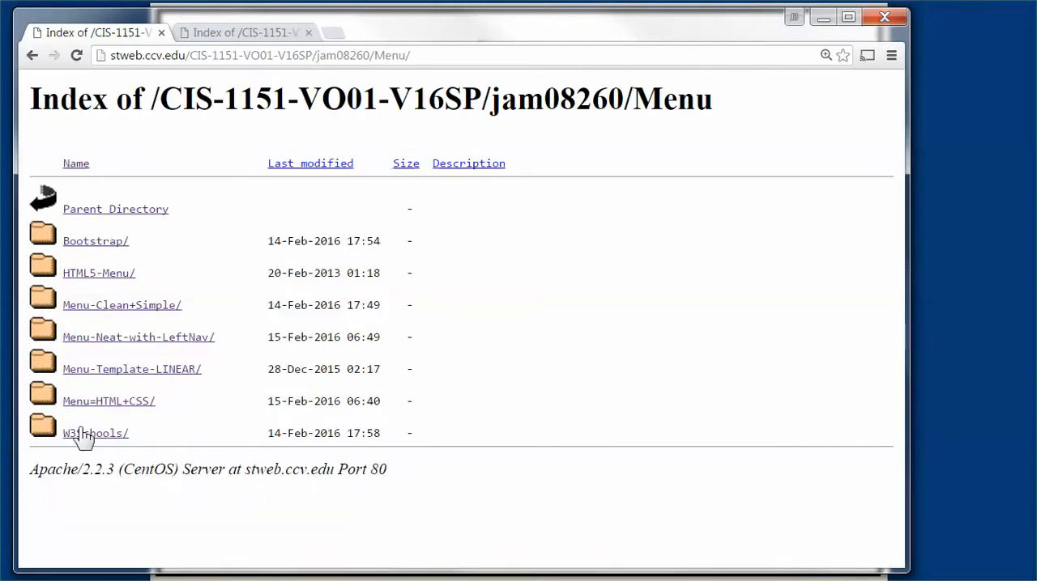
mouse_move(95, 241)
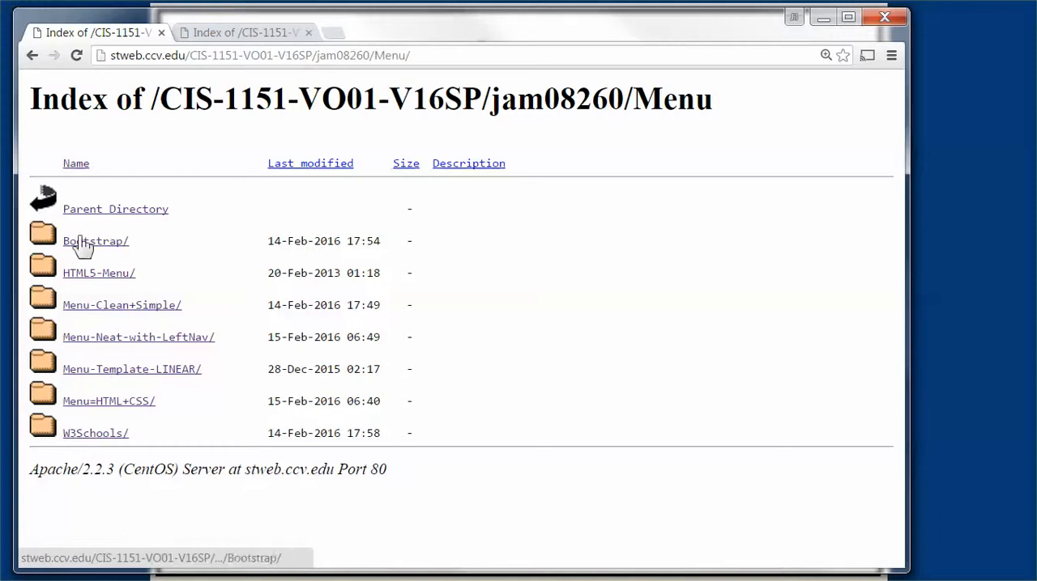
mouse_move(79, 340)
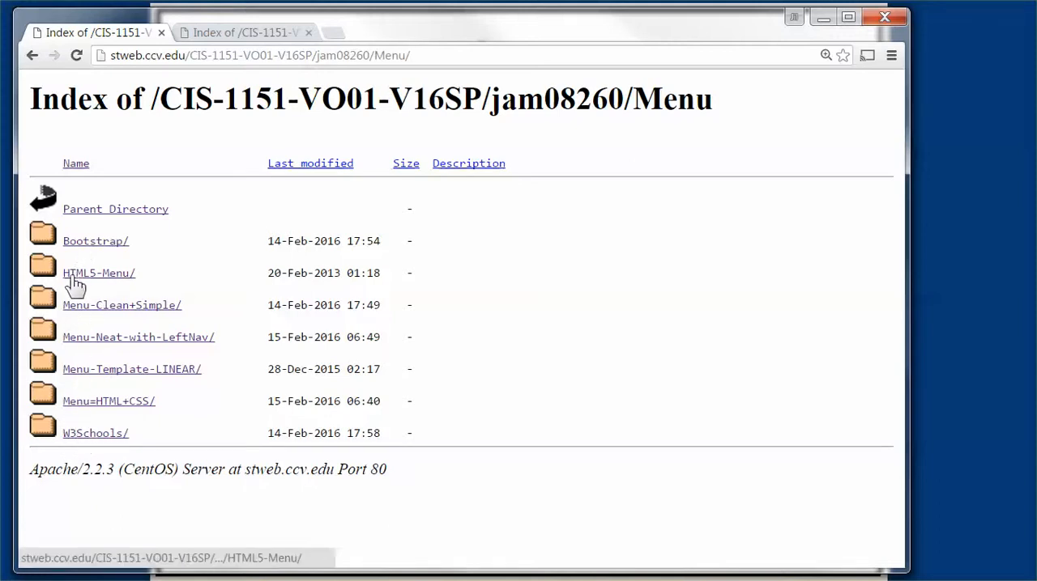
left_click(98, 273)
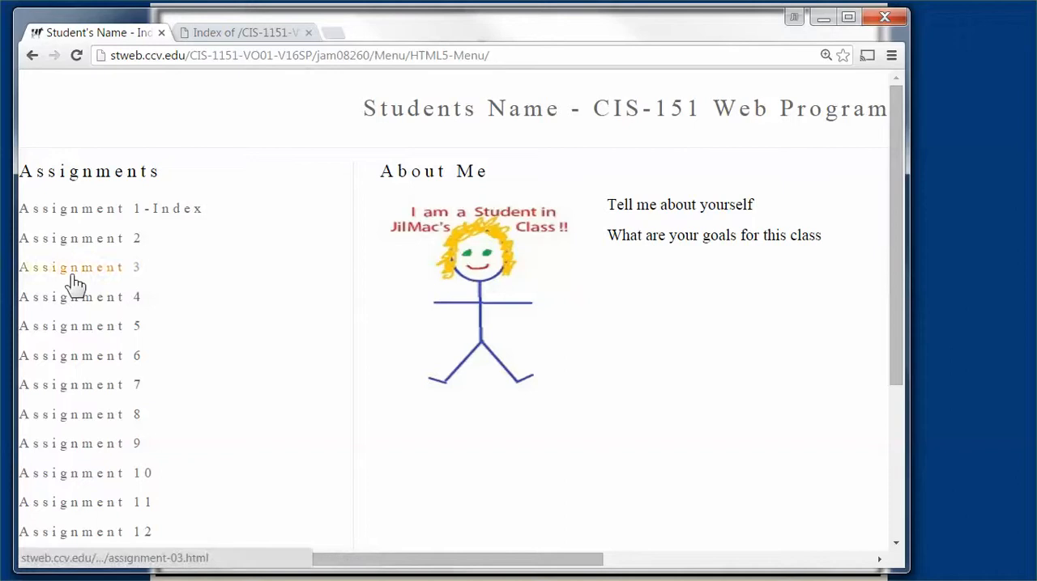
mouse_move(919, 562)
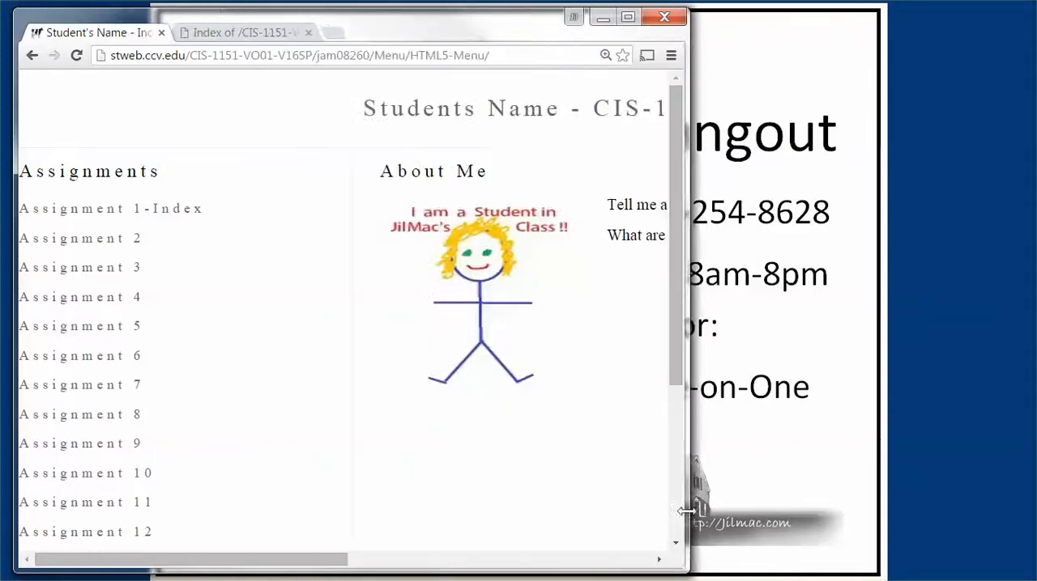
left_click_drag(689, 510, 773, 510)
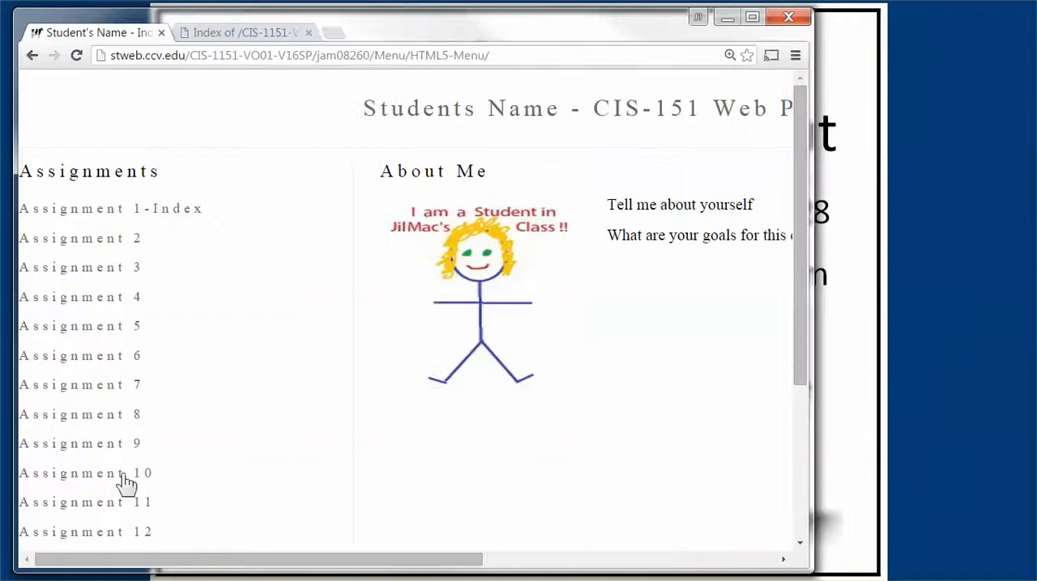
mouse_move(119, 295)
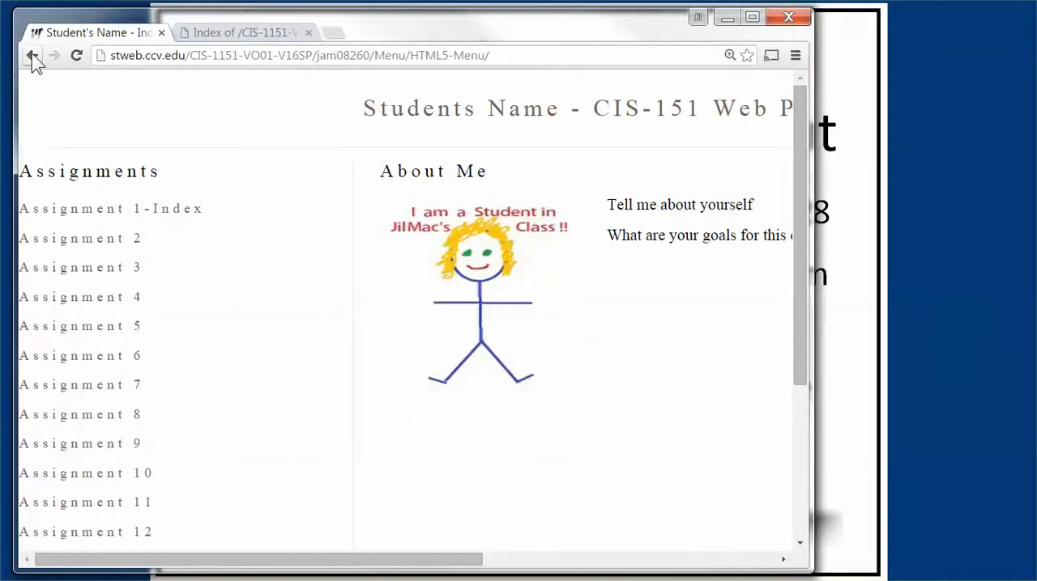
left_click(32, 55)
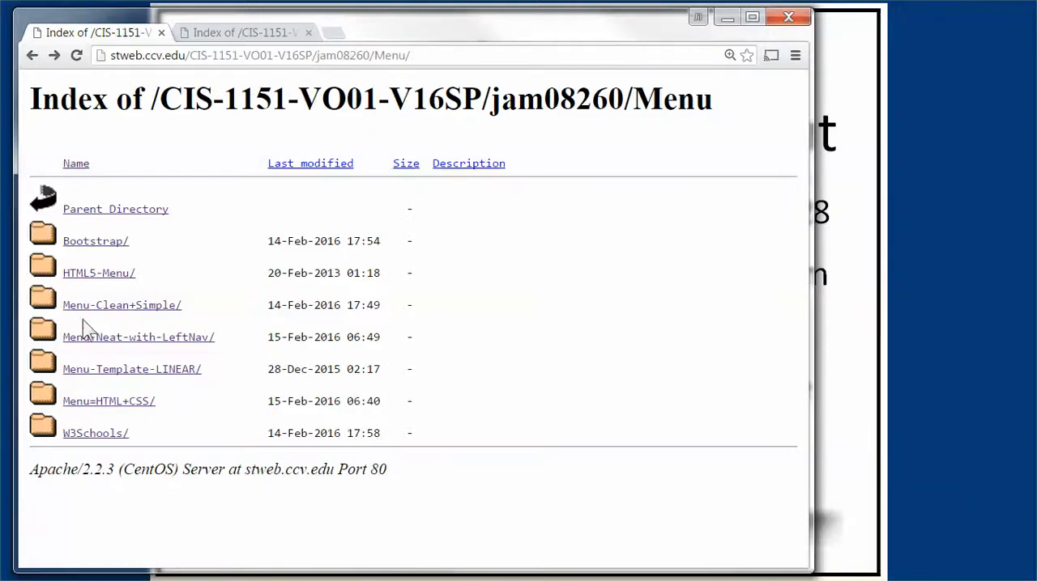
- Open Menu-Clean+Simple/ and load index-Clean+Simple.html, scrolling through the rendered page
left_click(121, 306)
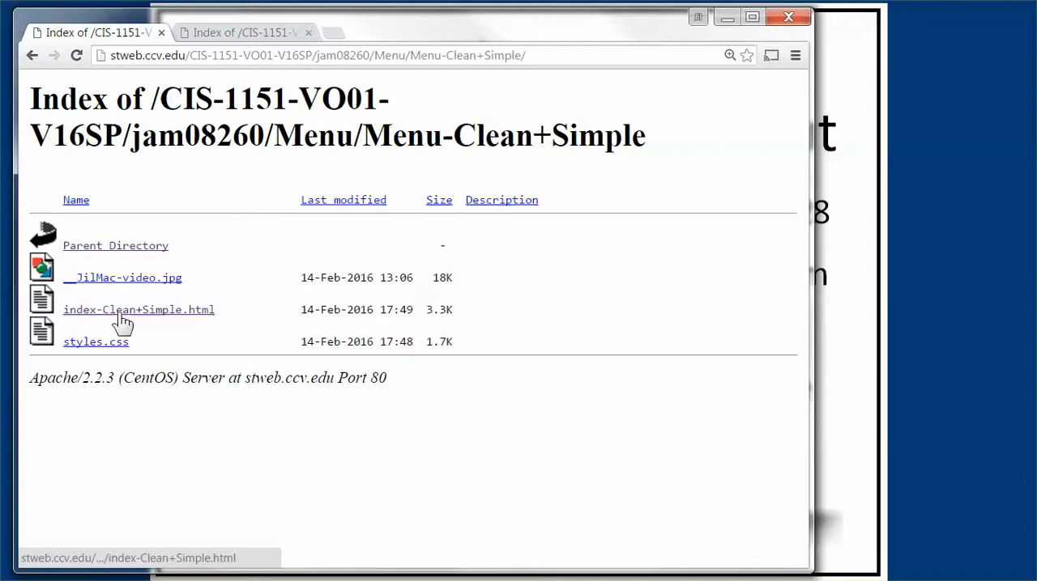
left_click(138, 310)
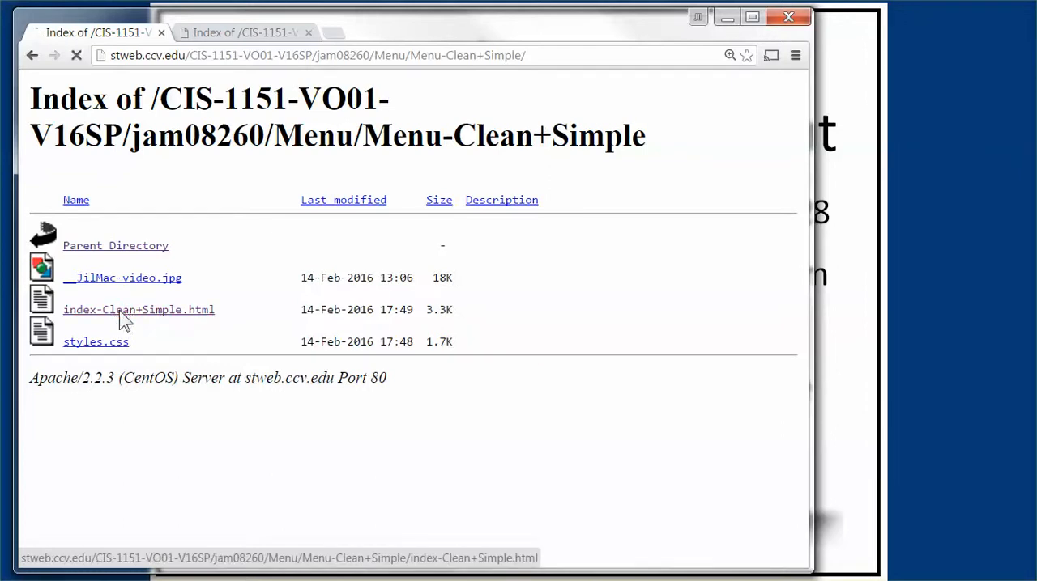
left_click(139, 310)
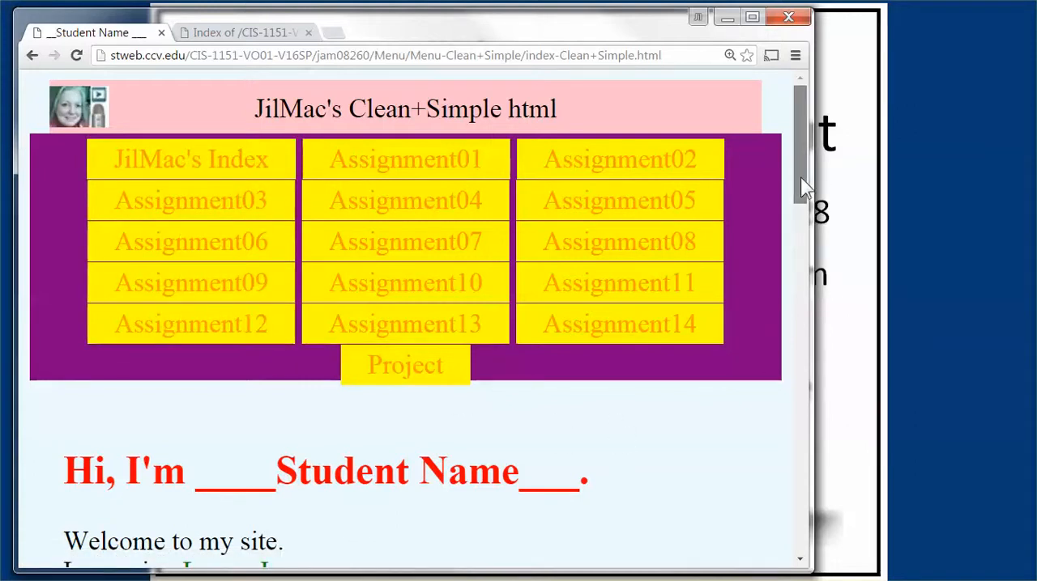
scroll("down", 3)
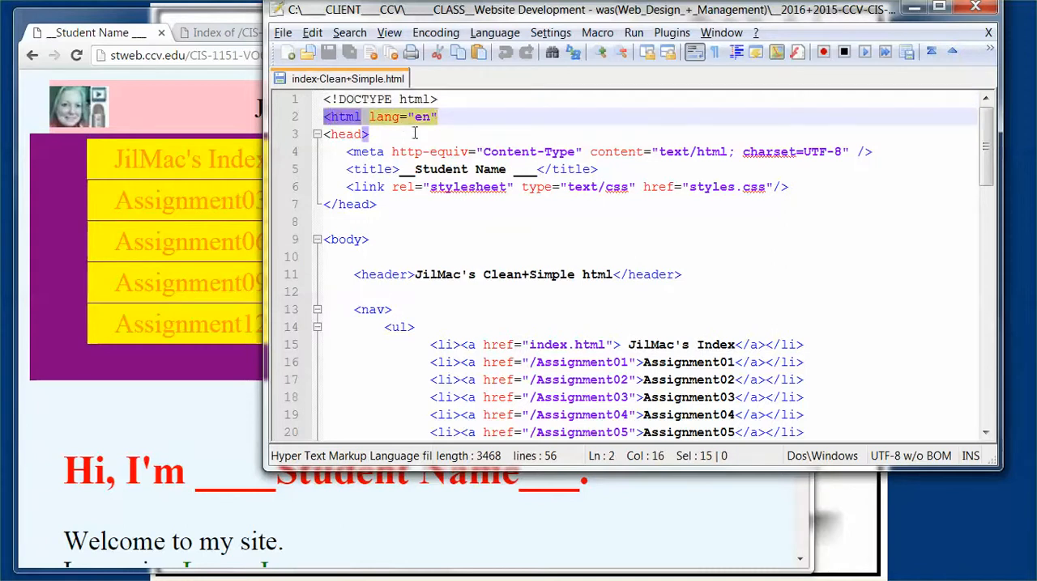
- Review the head's styles.css stylesheet link and the opening <body> tag
left_click(340, 134)
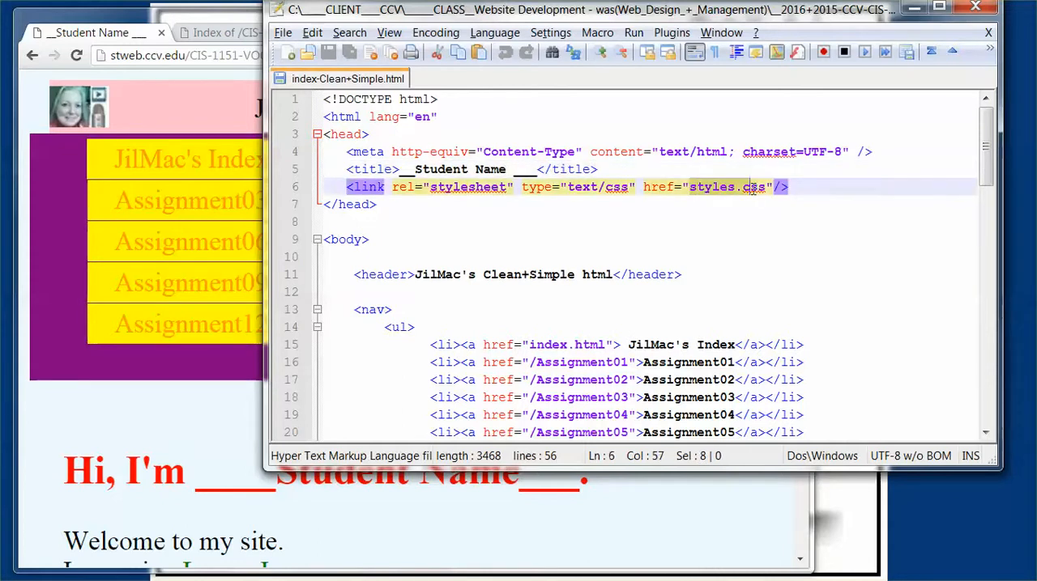
mouse_move(705, 201)
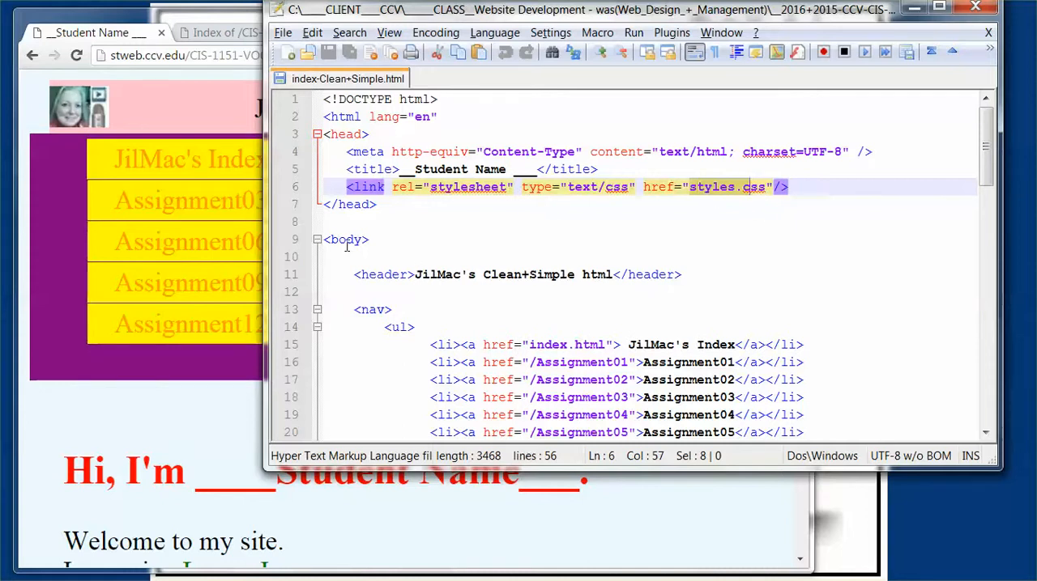
left_click(370, 240)
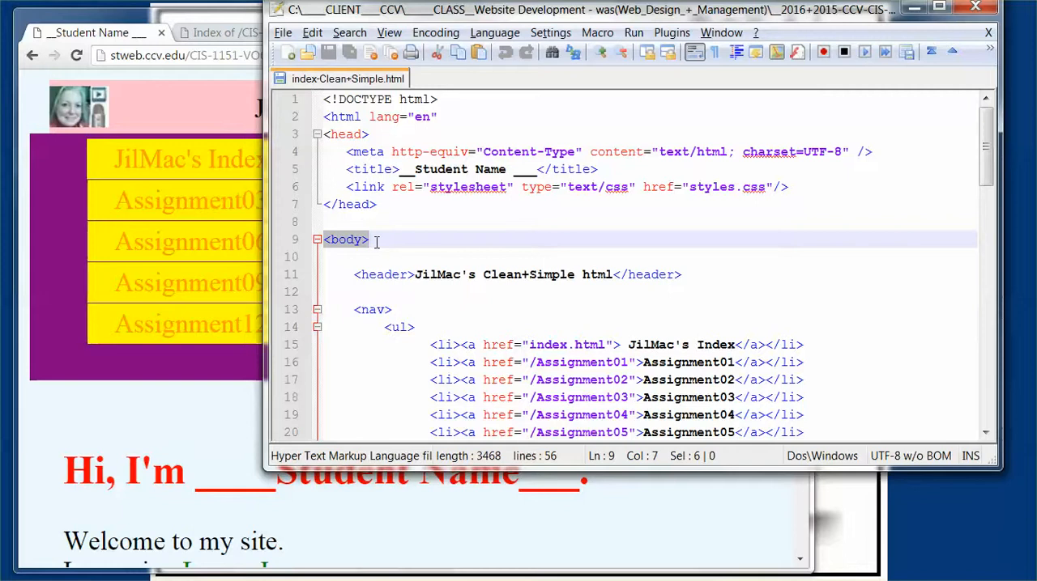
mouse_move(703, 193)
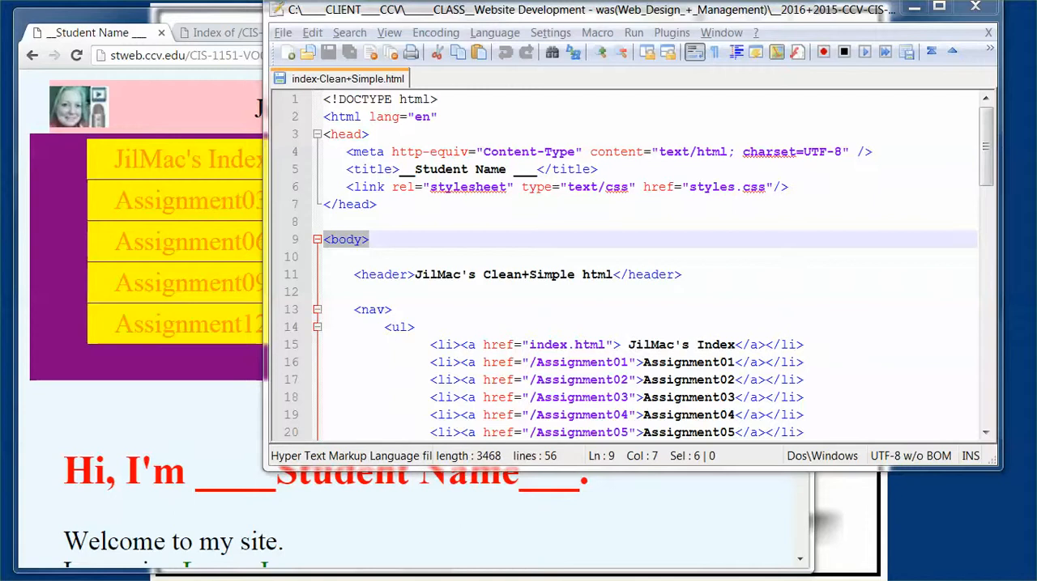
left_click(451, 78)
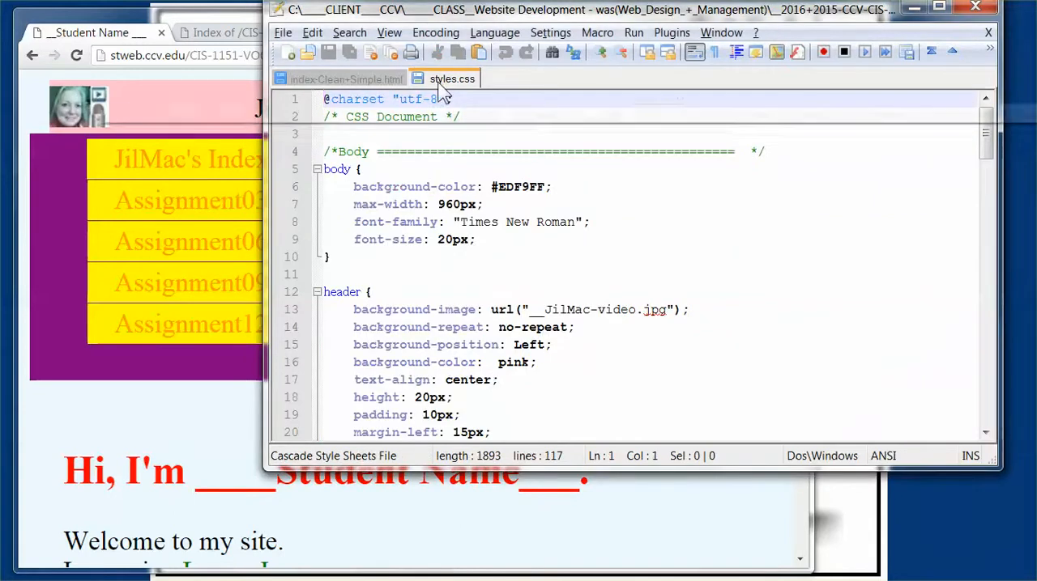
left_click(347, 78)
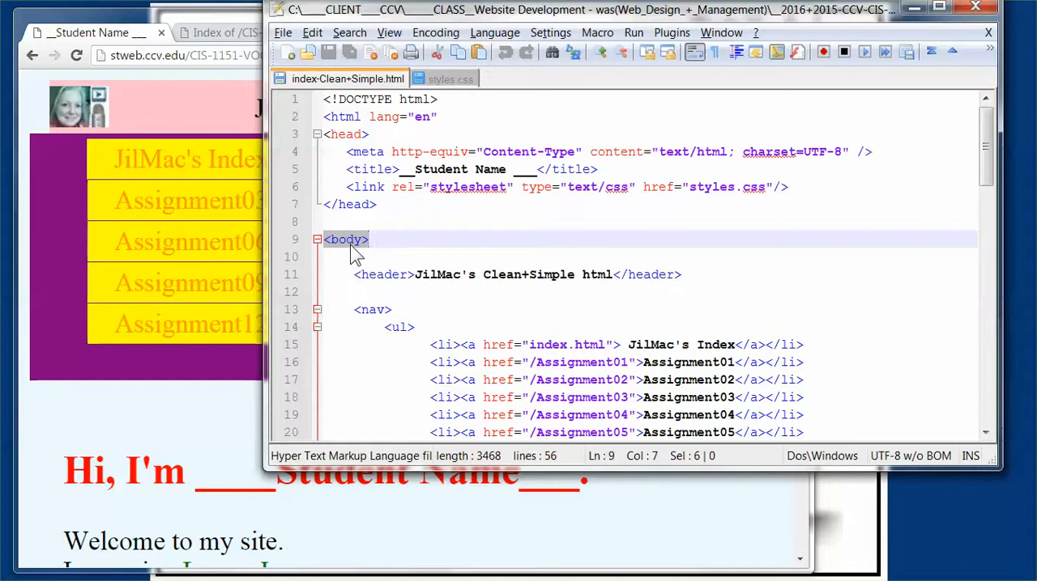
left_click(524, 274)
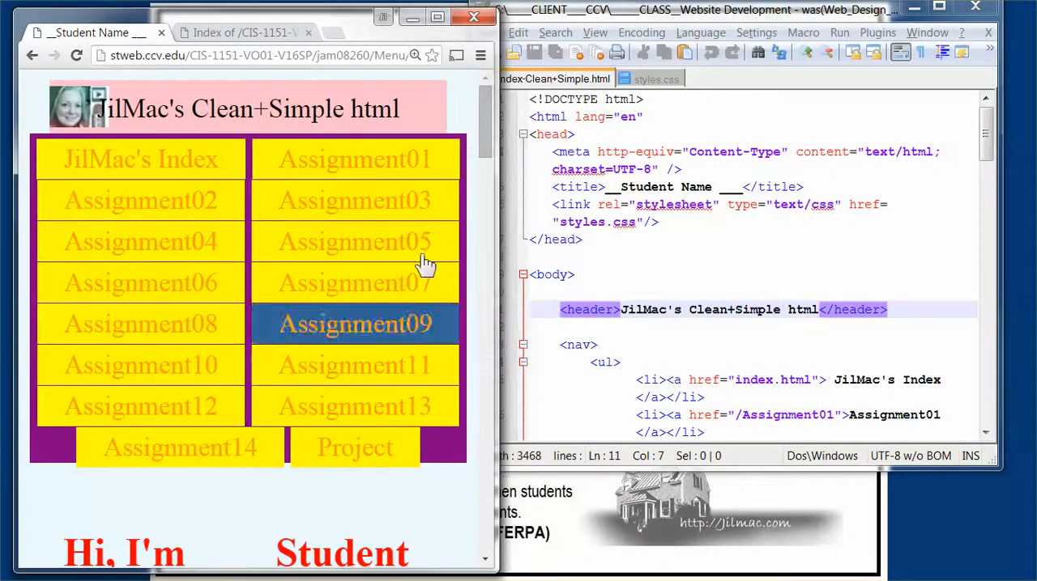
- Reduce Chrome's page zoom by one step so the two-column menu and greeting fit
left_click(480, 55)
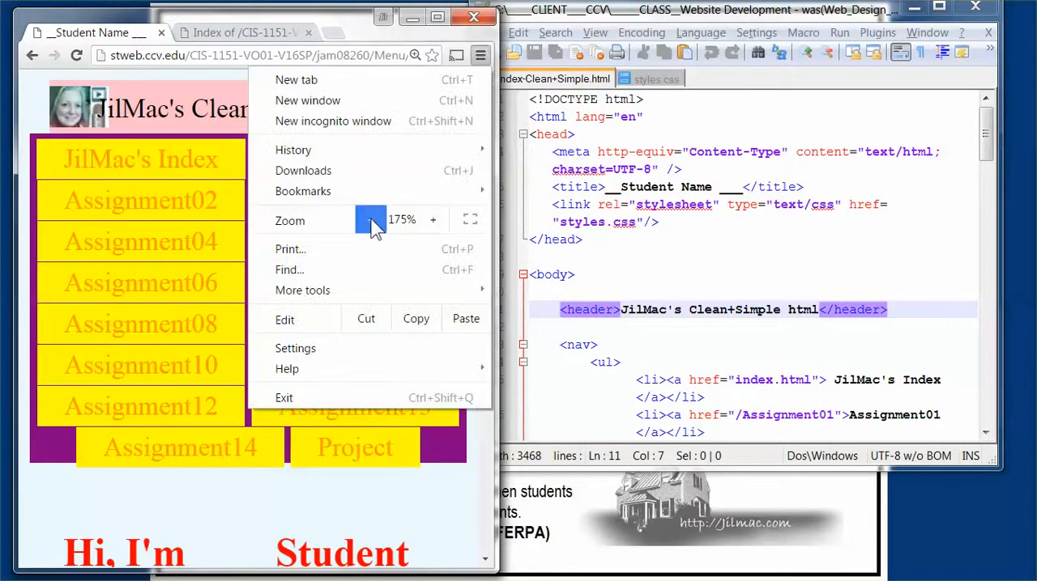
left_click(370, 220)
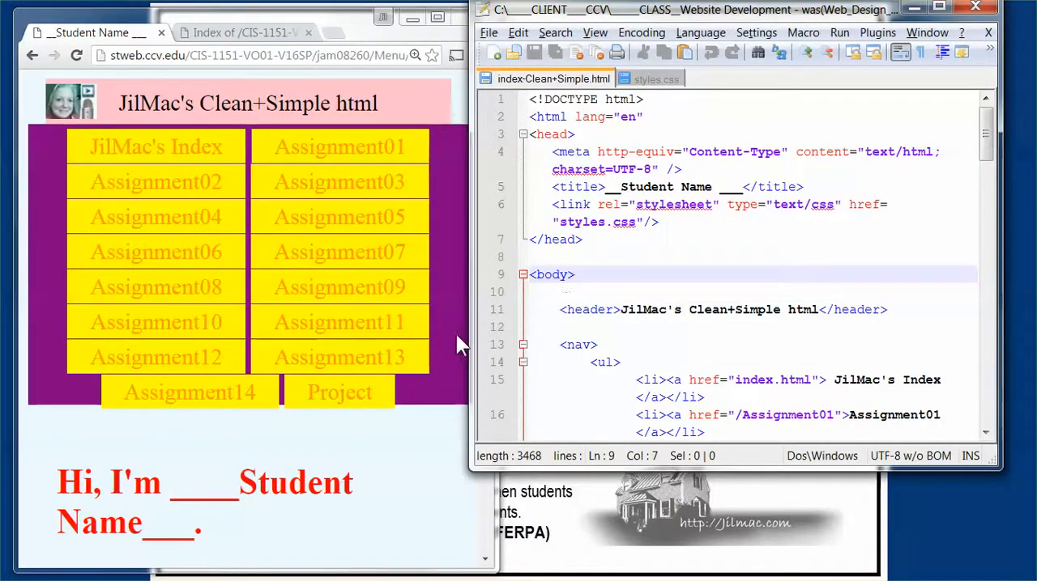
mouse_move(110, 106)
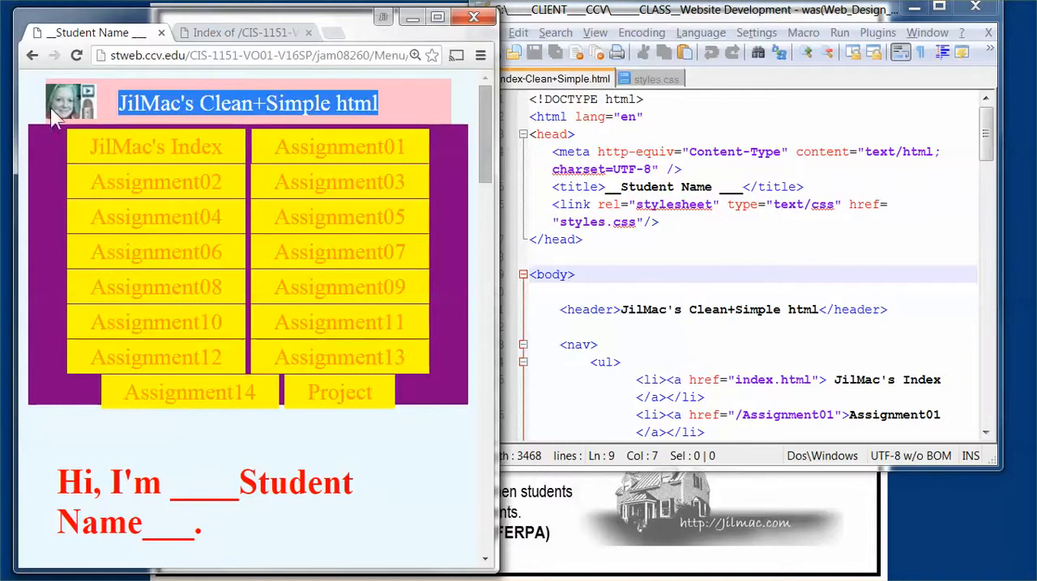
mouse_move(69, 85)
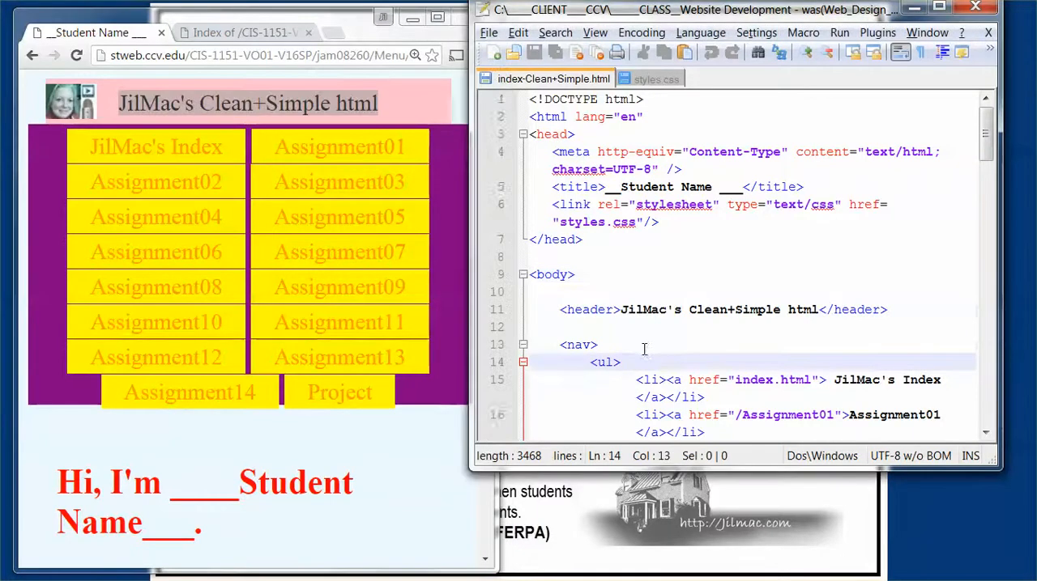
scroll("down", 3)
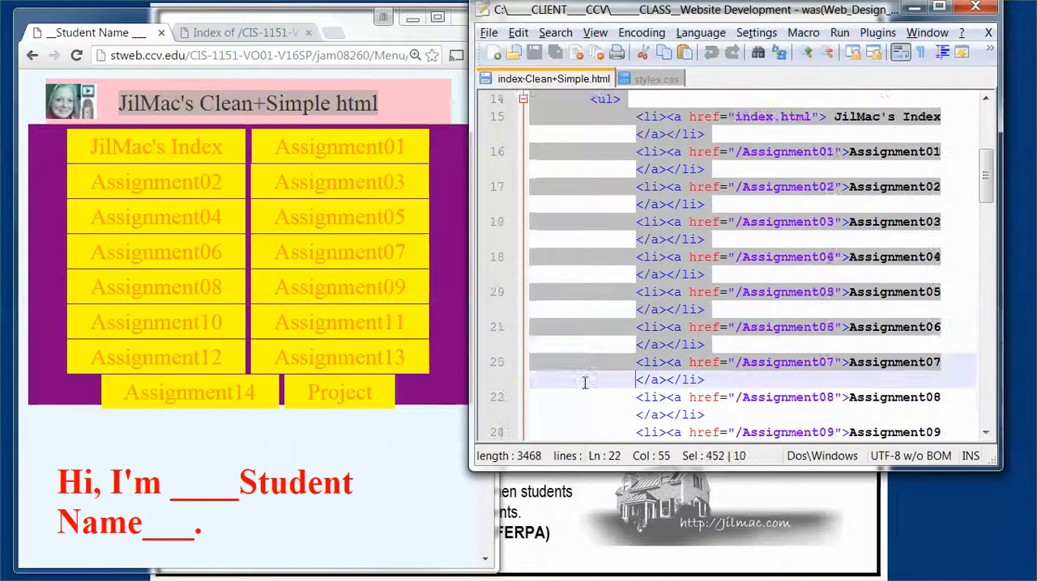
scroll("down", 3)
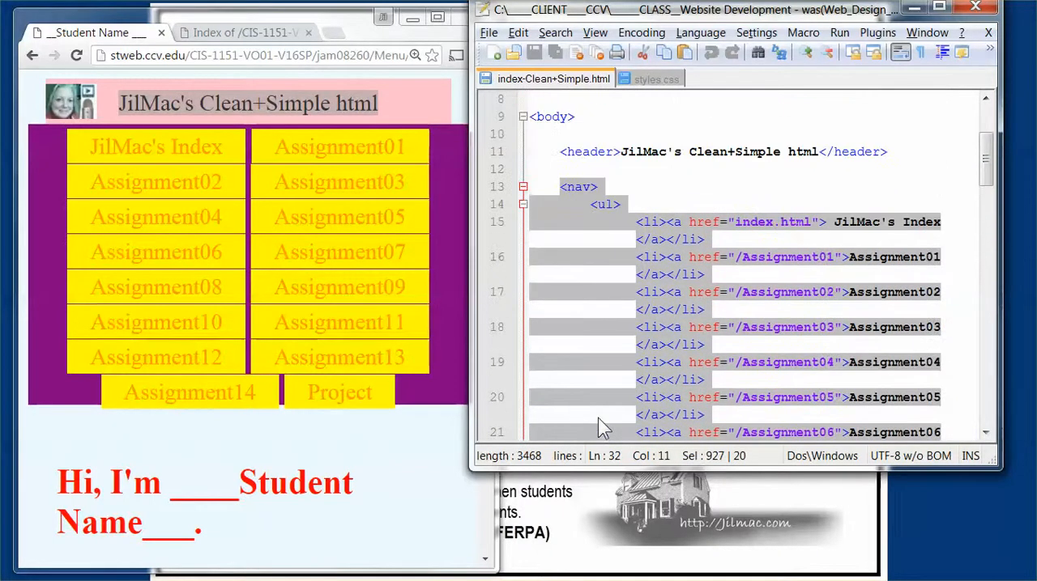
mouse_move(656, 239)
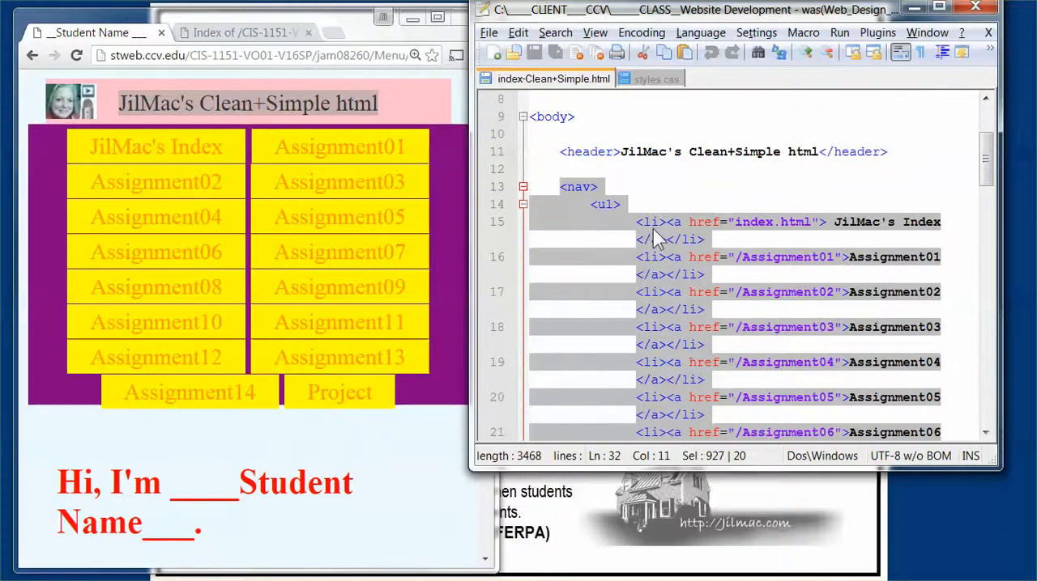
left_click(758, 222)
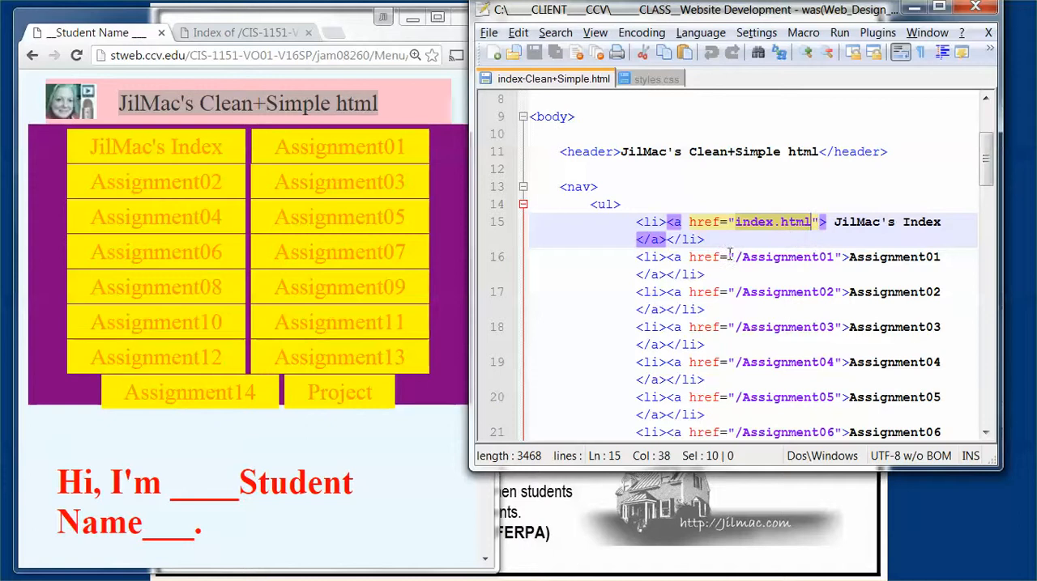
mouse_move(156, 146)
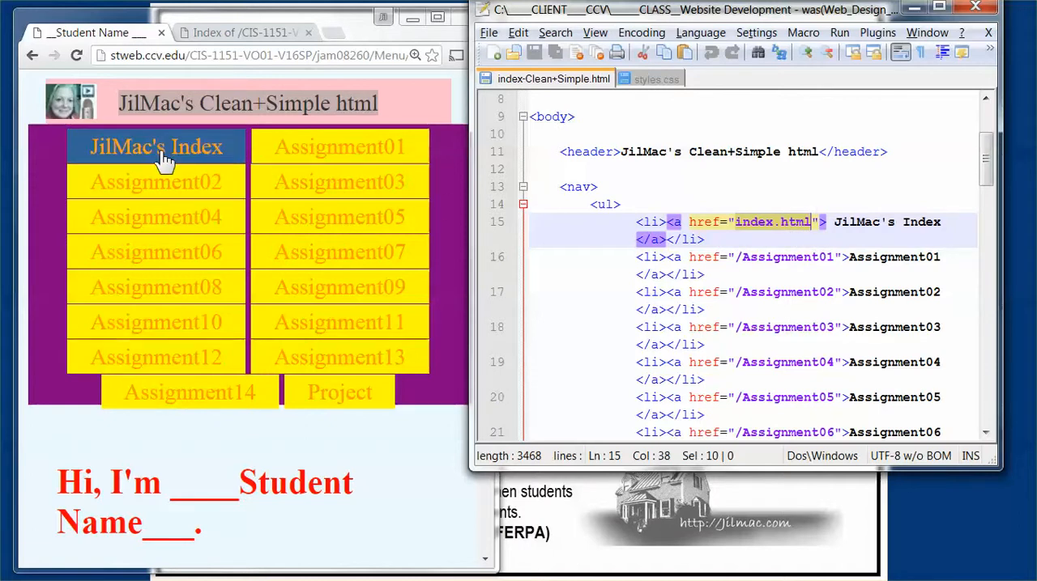
mouse_move(156, 147)
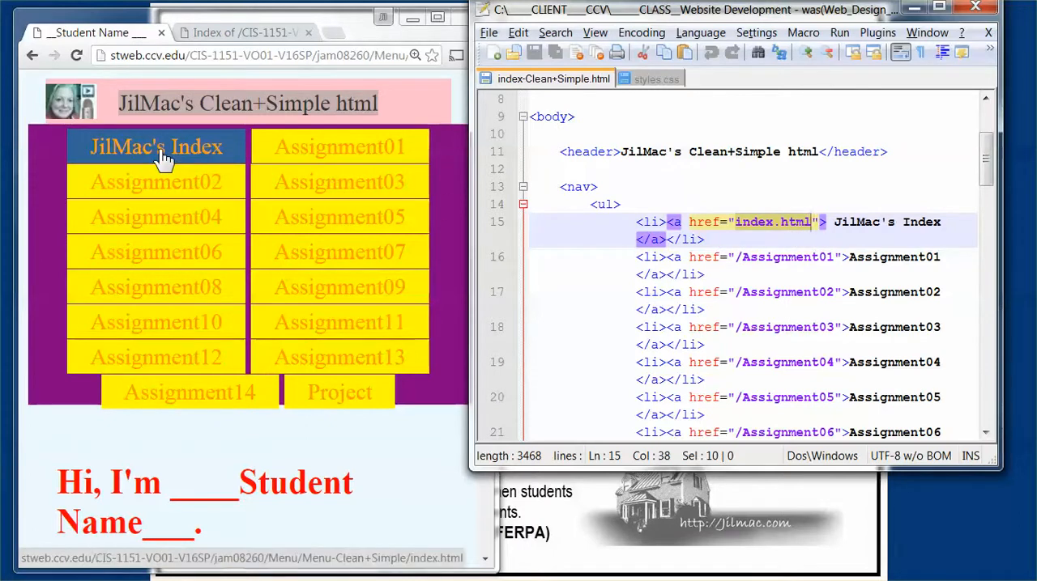
left_click(155, 146)
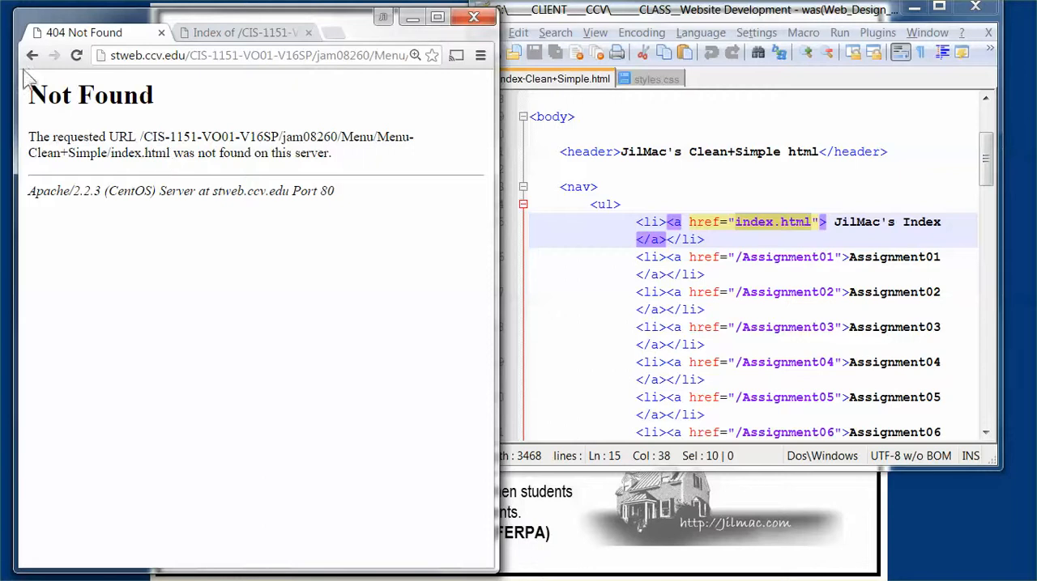
left_click(32, 55)
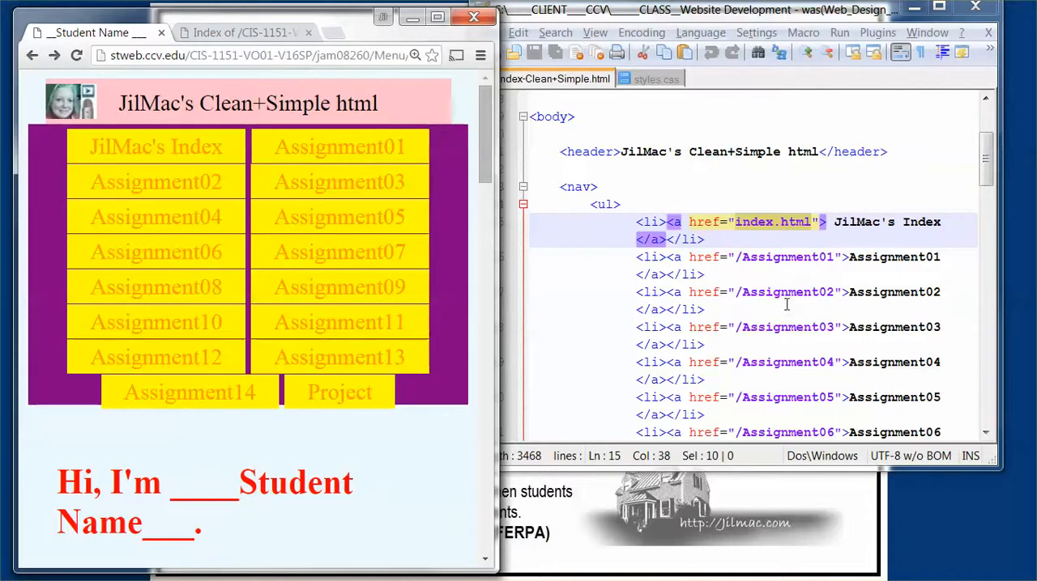
mouse_move(1017, 177)
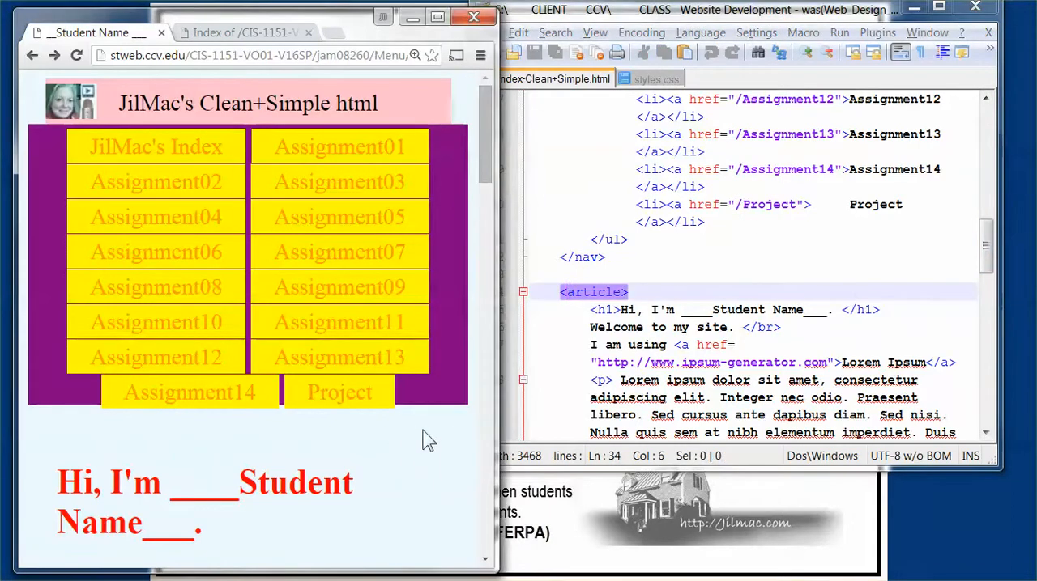
- Scroll down to the article's Lorem Ipsum link in the source
scroll("down", 3)
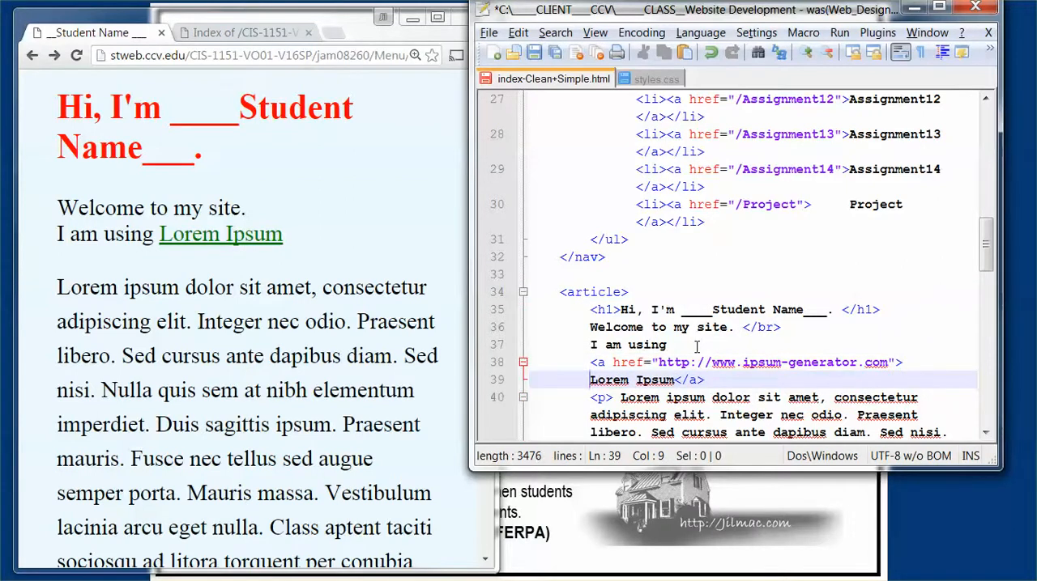
- Place the cursor before the 'Lorem Ipsum' link text to edit it
left_click(591, 380)
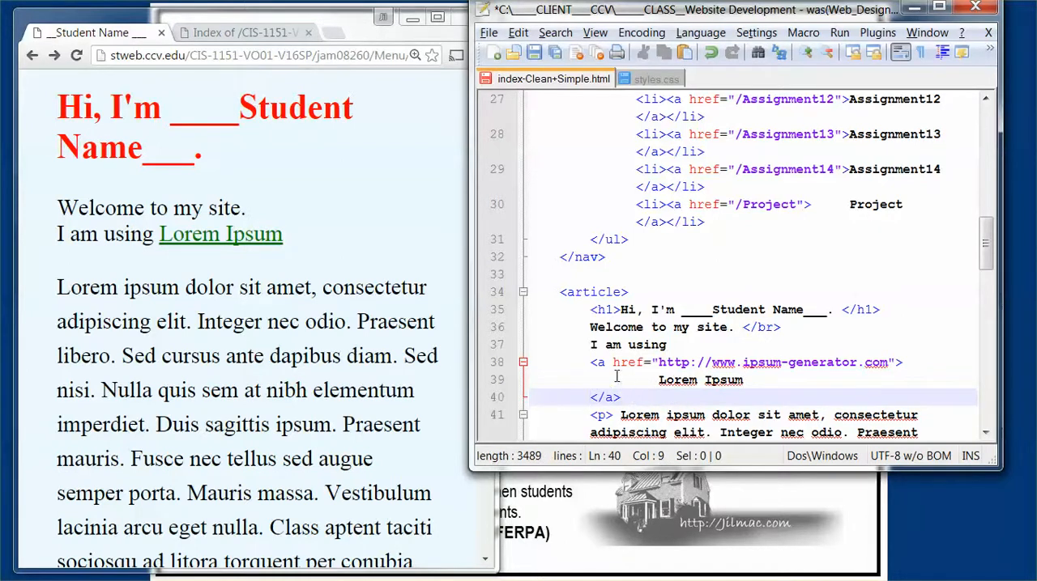
mouse_move(198, 264)
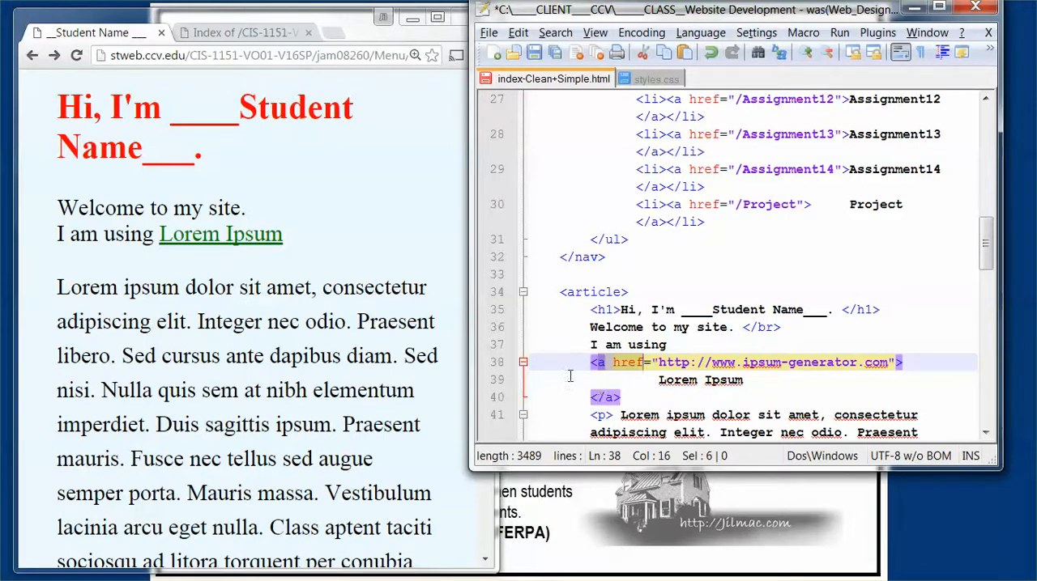
- Scroll to the page bottom and select the second article's markup in Notepad++
scroll("down", 3)
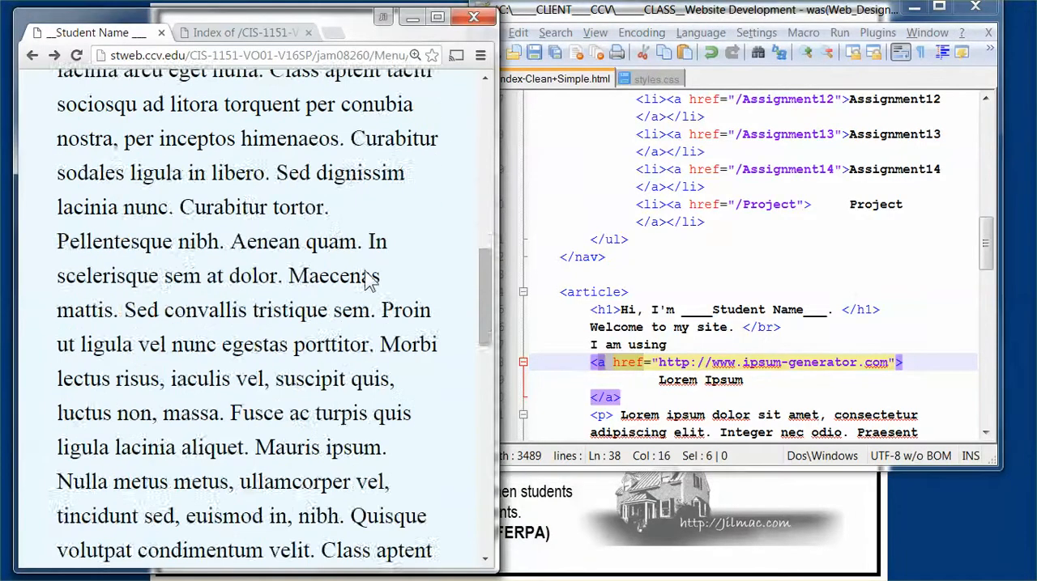
scroll("down", 3)
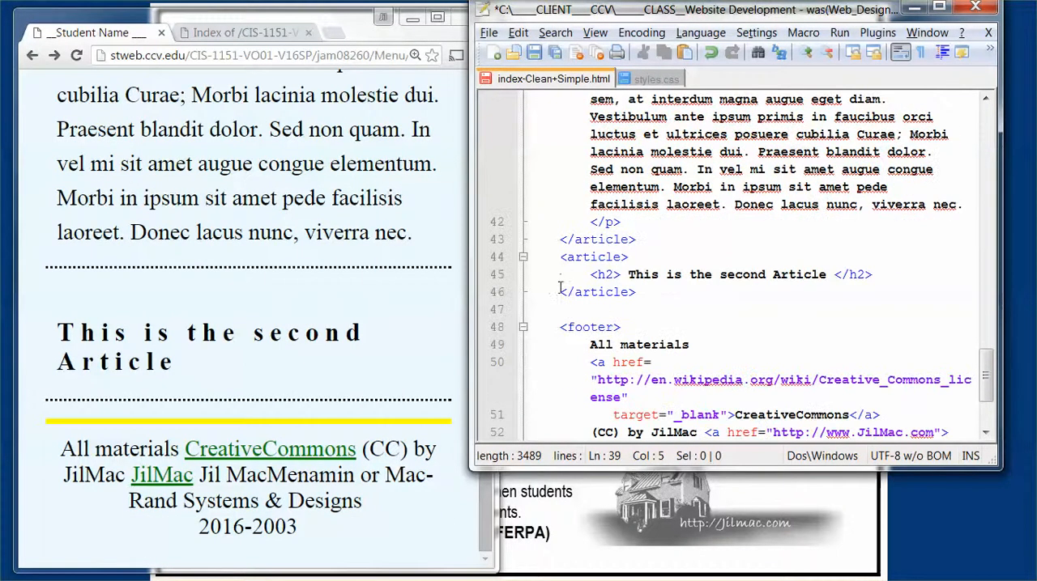
left_click_drag(559, 257, 639, 293)
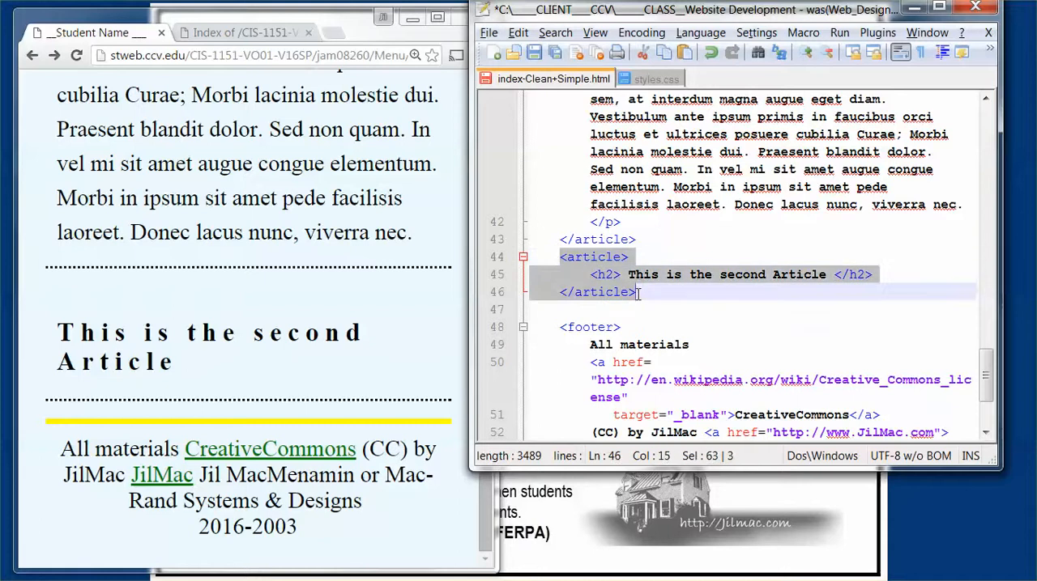
mouse_move(630, 279)
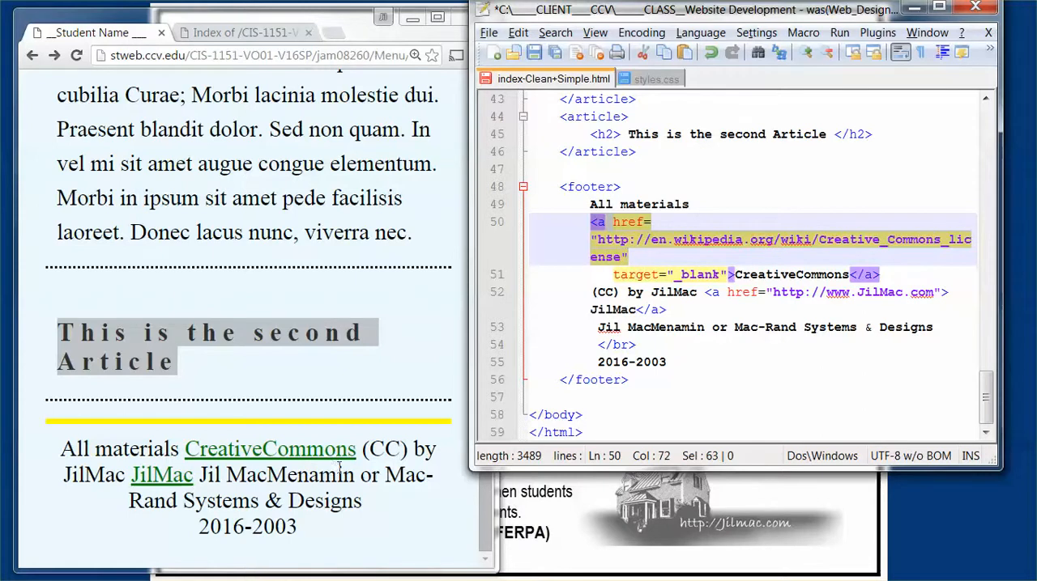
mouse_move(270, 449)
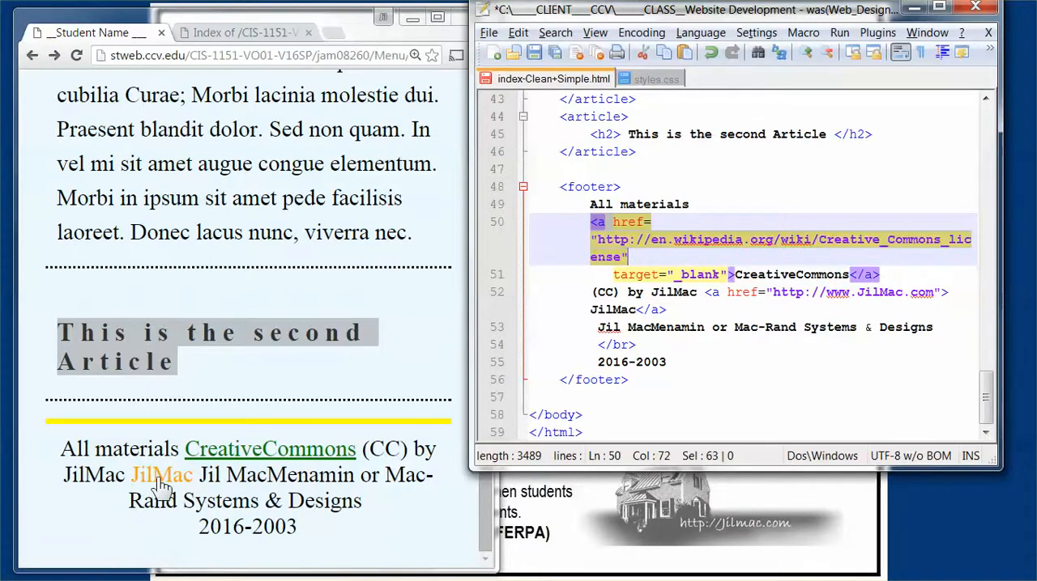
mouse_move(116, 533)
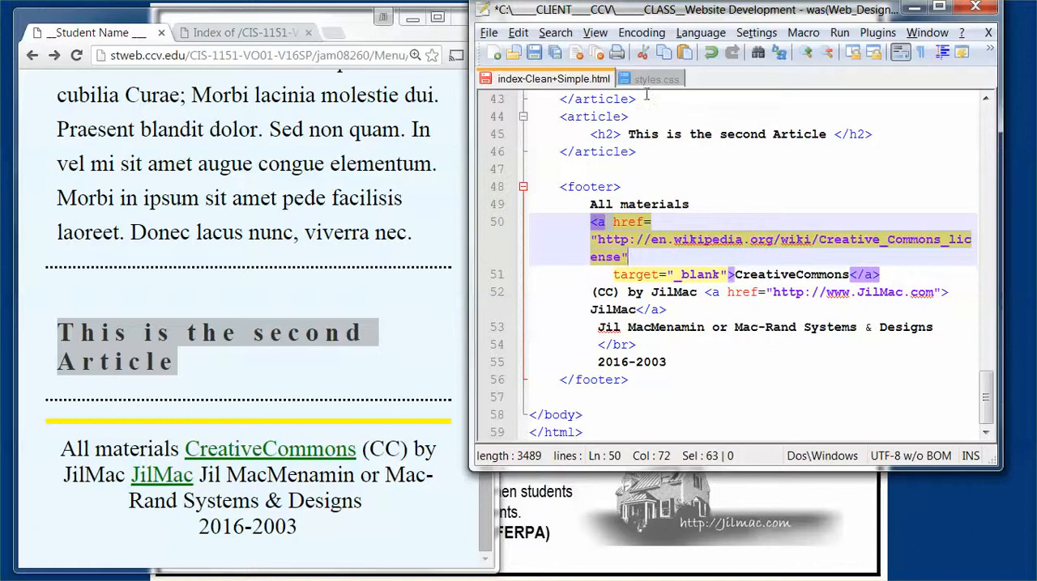
- Open styles.css and scroll from the body font-family rule down to the header rule
left_click(650, 79)
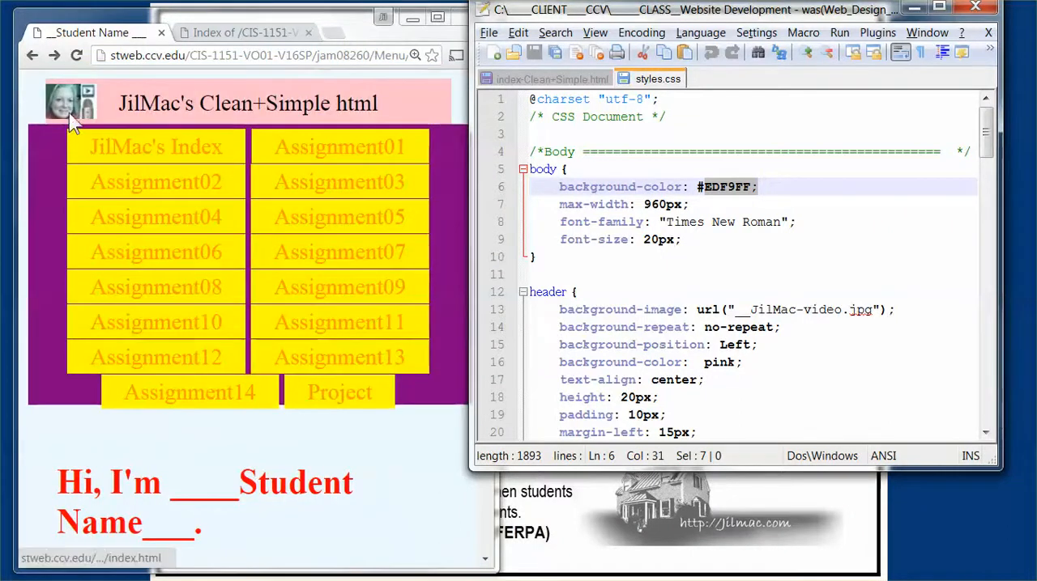
scroll("down", 3)
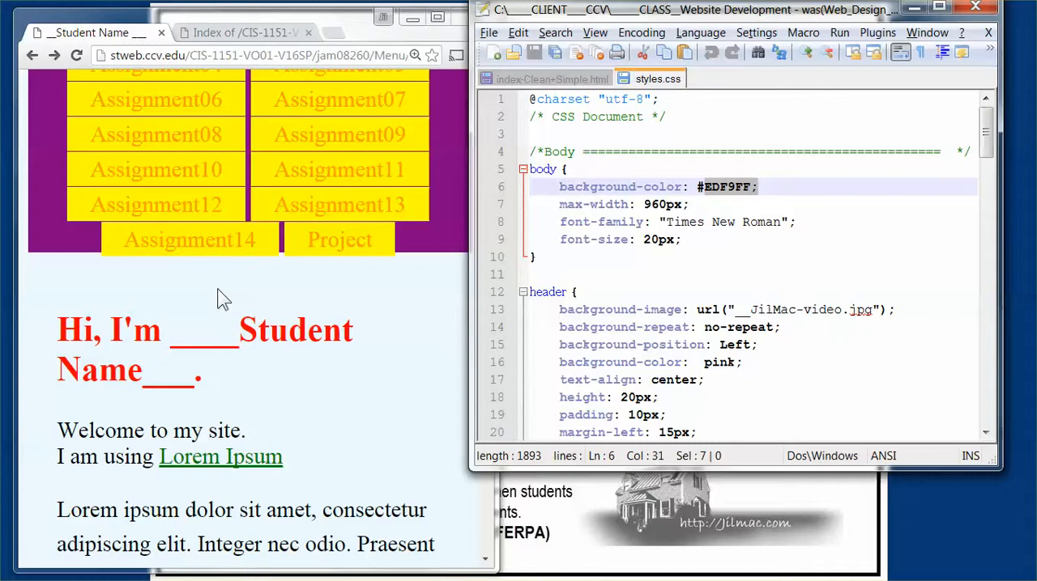
left_click(662, 205)
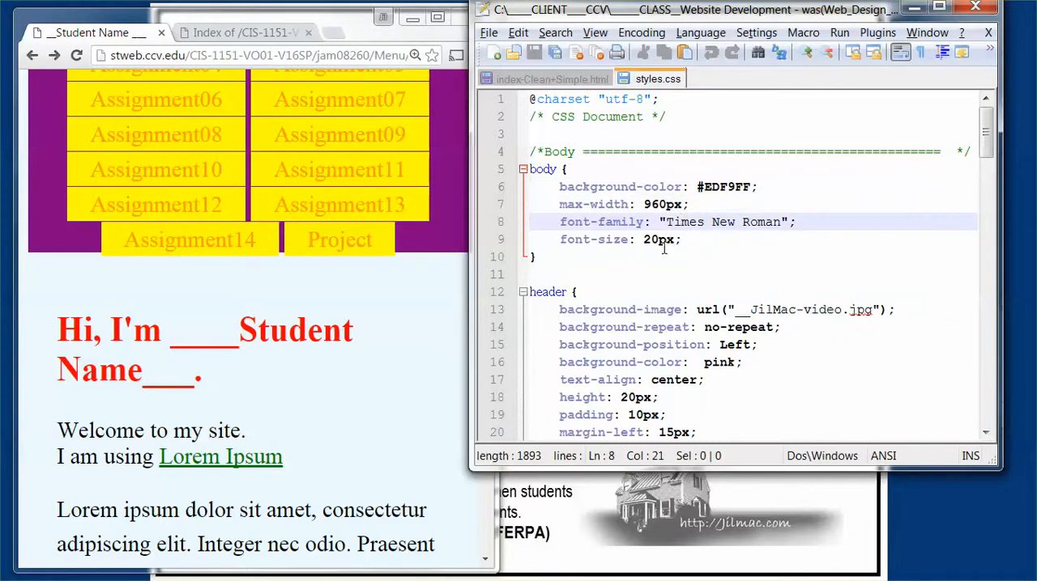
scroll("down", 3)
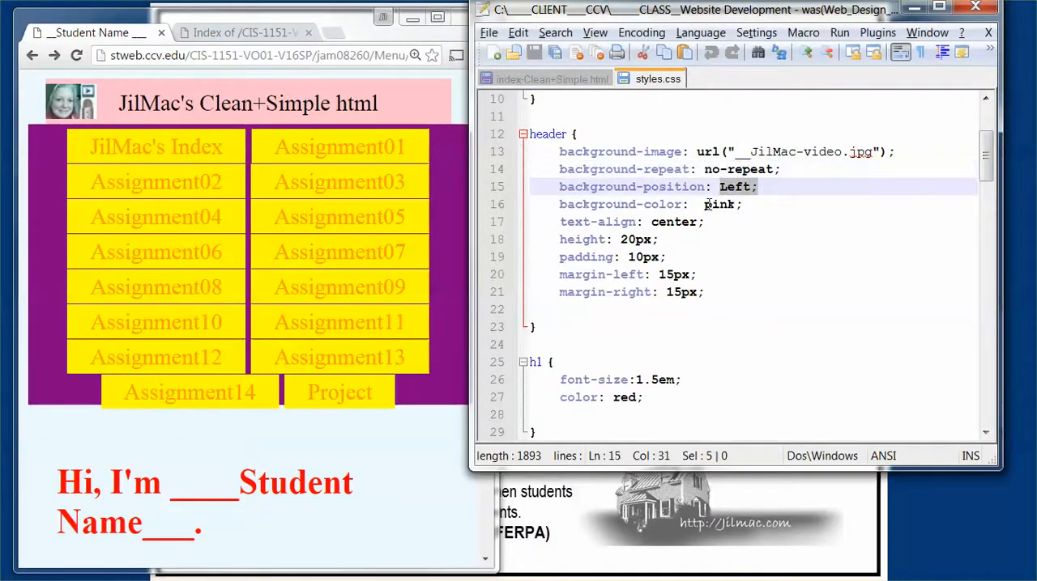
- Walk through the header rule's pink background and left margin, then return to index-Clean+Simple.html
left_click(741, 204)
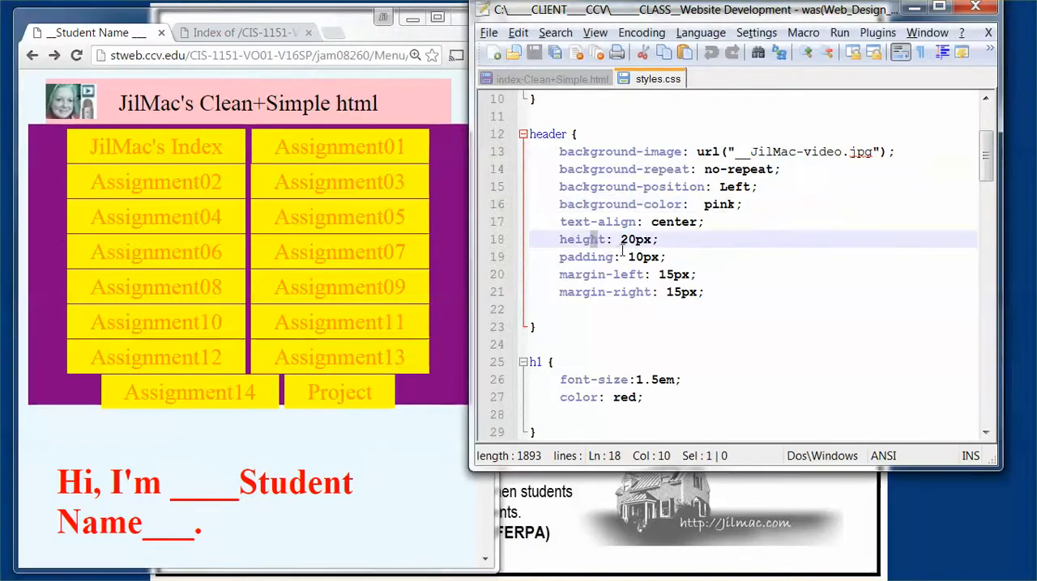
left_click(613, 274)
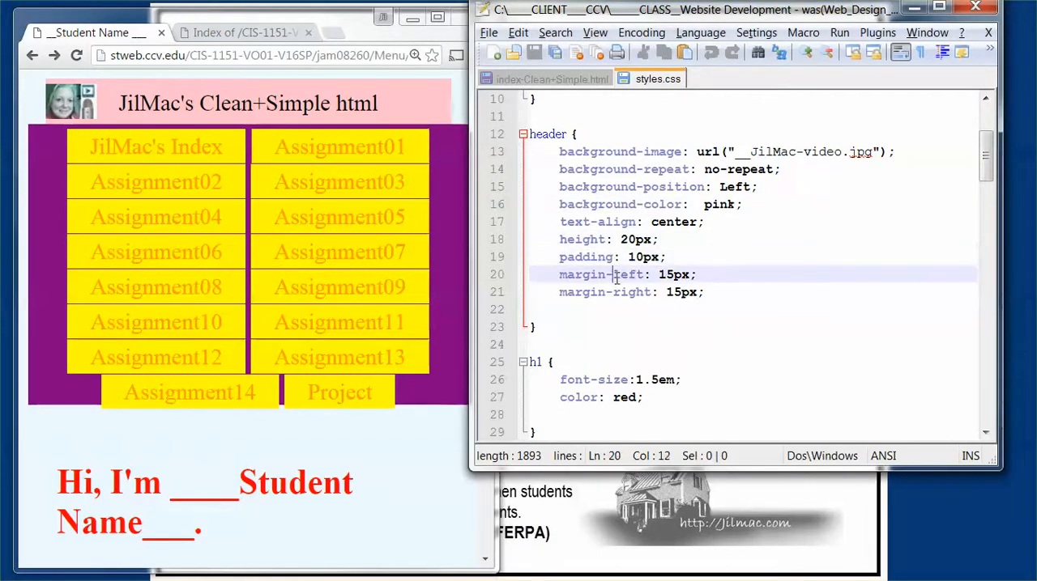
left_click(619, 292)
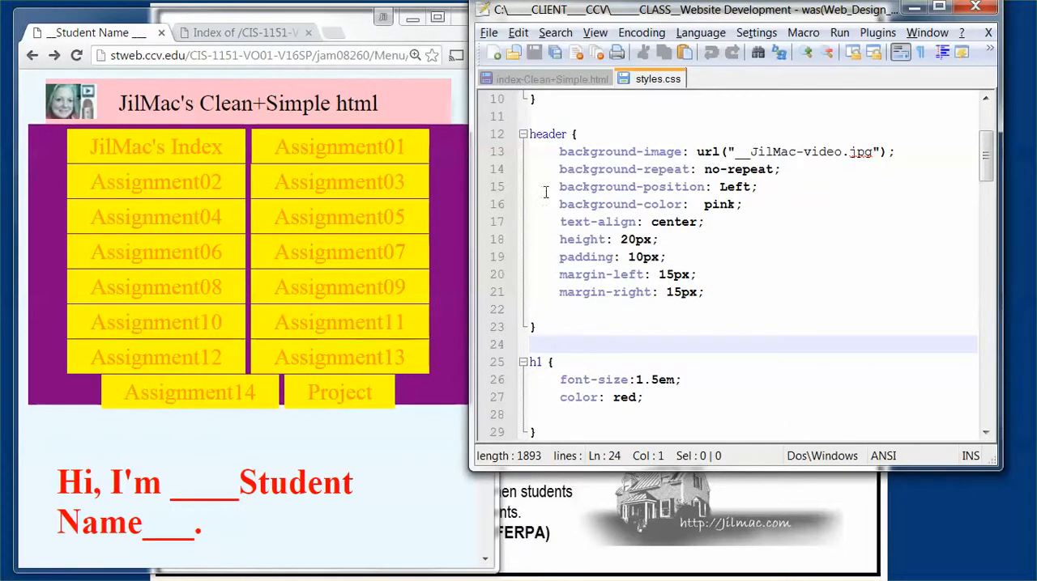
double_click(547, 134)
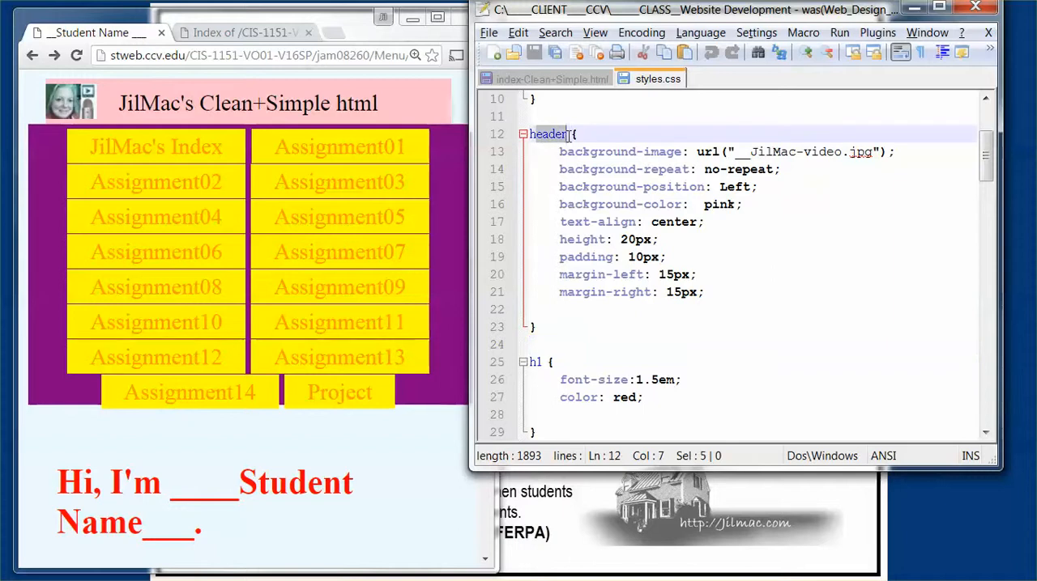
left_click(549, 133)
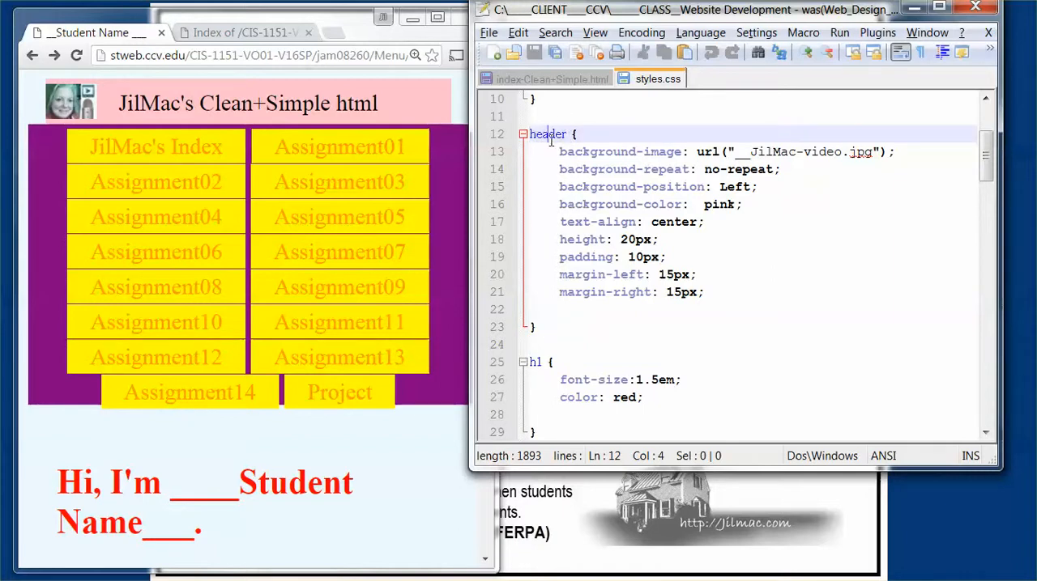
left_click(550, 78)
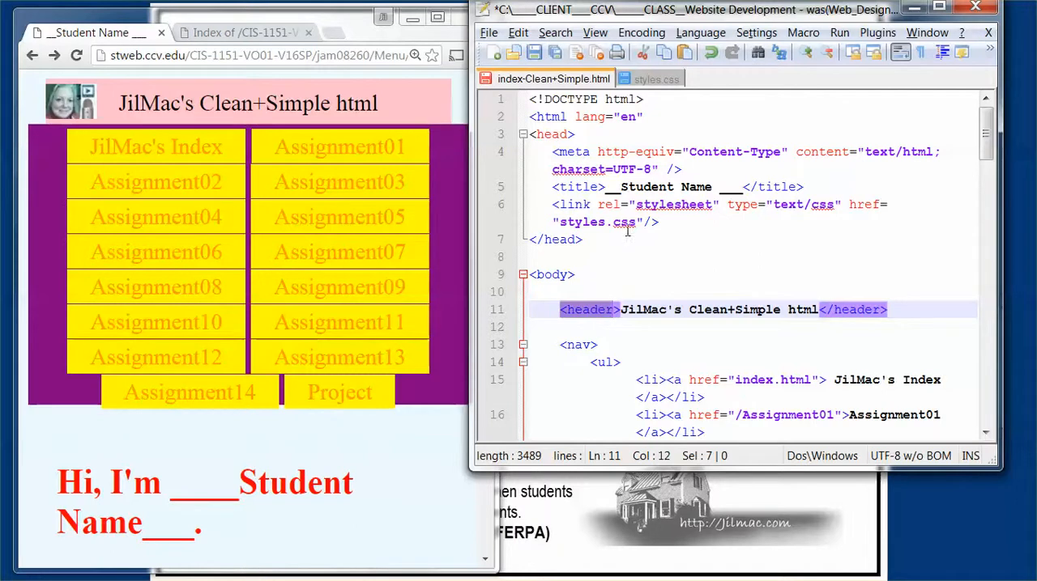
- Switch back to styles.css, showing the header rule's text-align: center
left_click(657, 79)
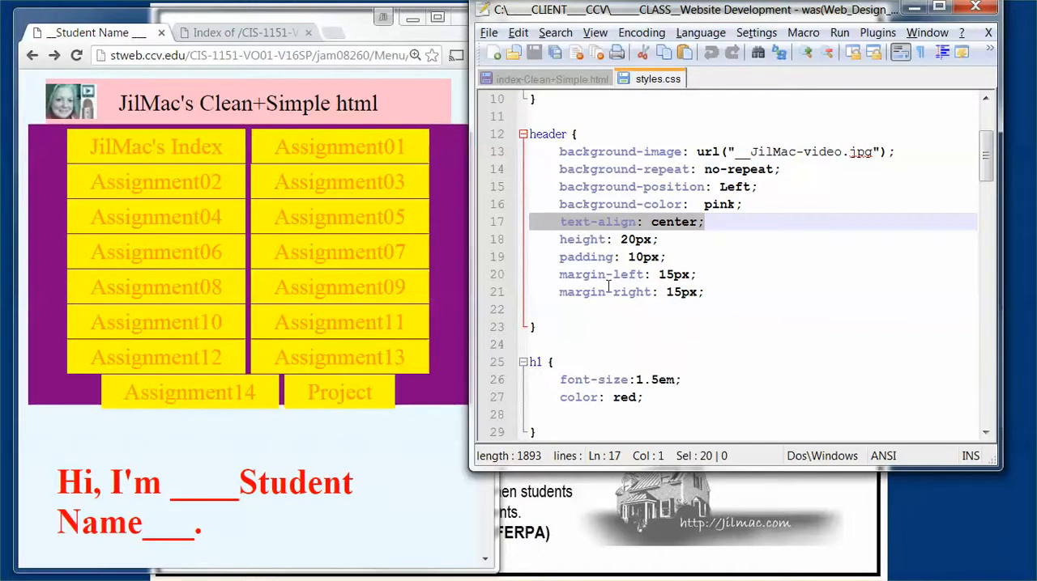
mouse_move(588, 306)
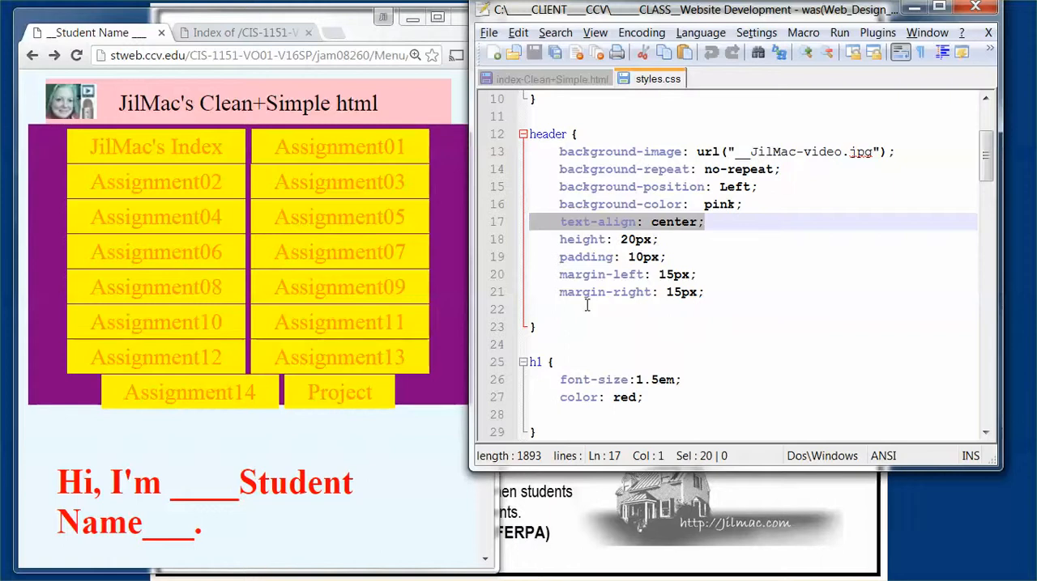
mouse_move(630, 309)
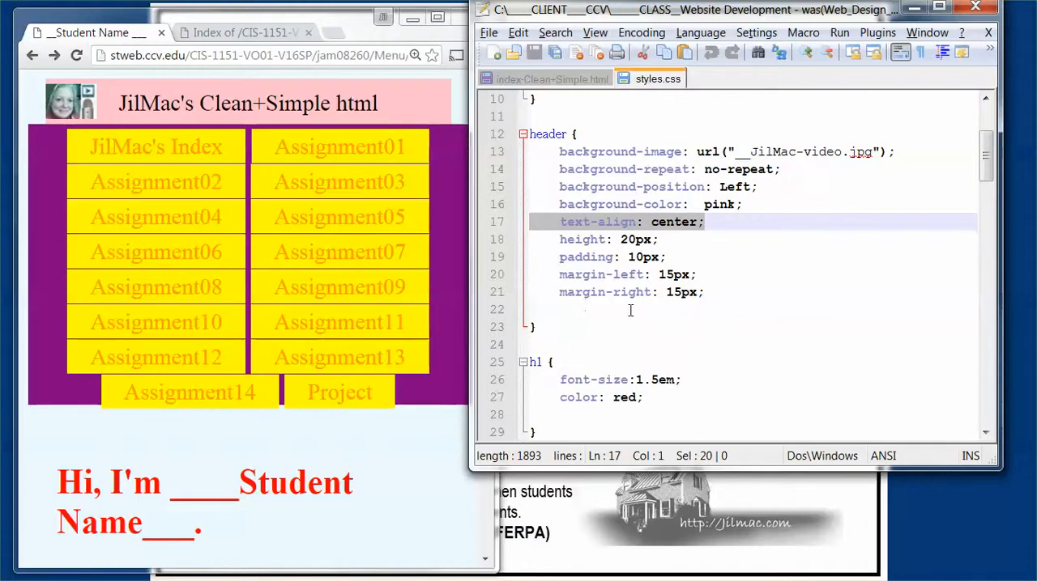
- Scroll styles.css down to the h1 rule with 1.5em font size and red colour
scroll("down", 3)
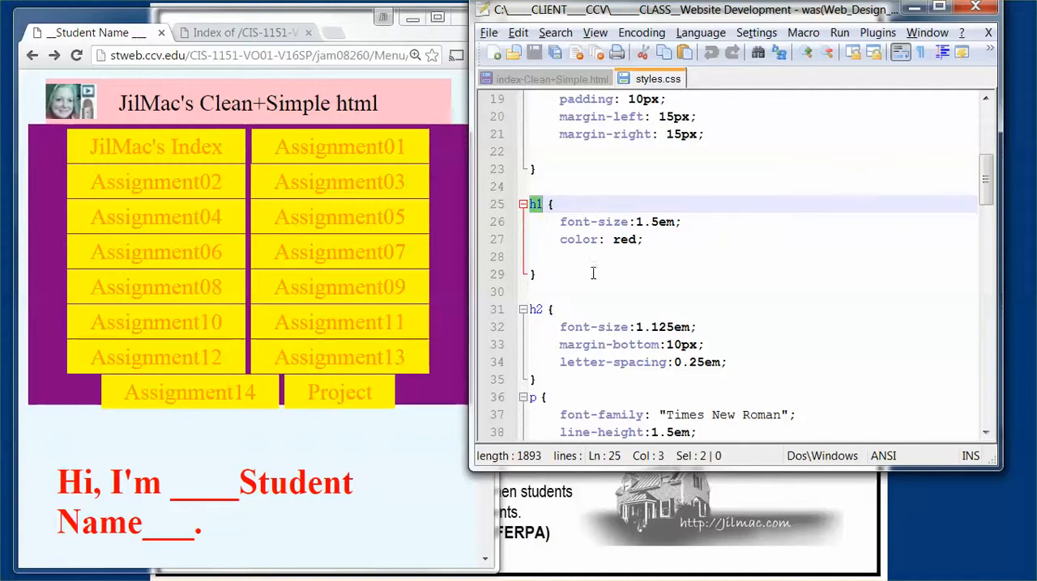
mouse_move(668, 227)
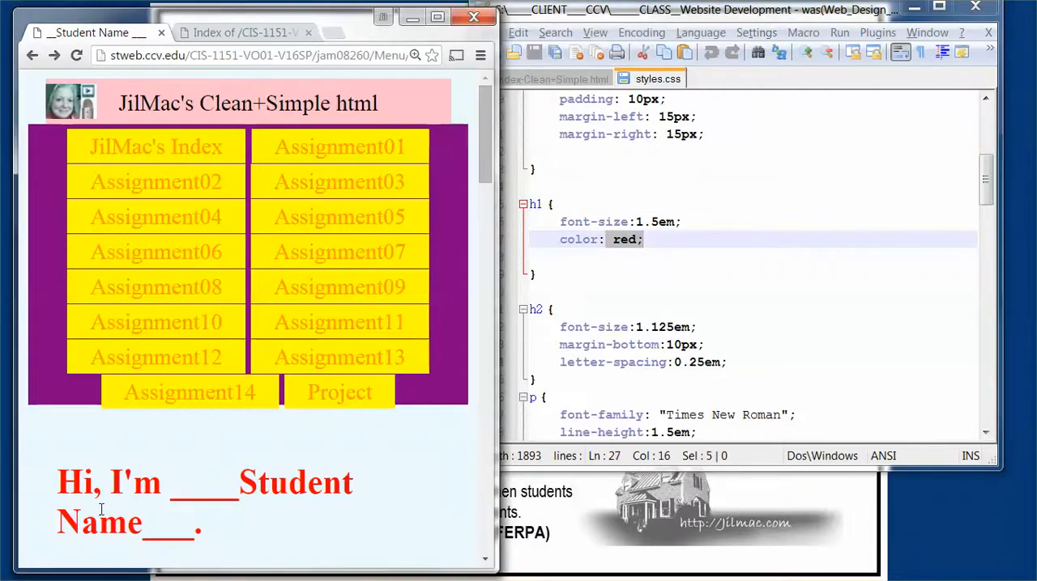
- Highlight the red "Hi, I'm" heading in Chrome and scroll down to the Lorem ipsum paragraph
left_click_drag(56, 482, 202, 526)
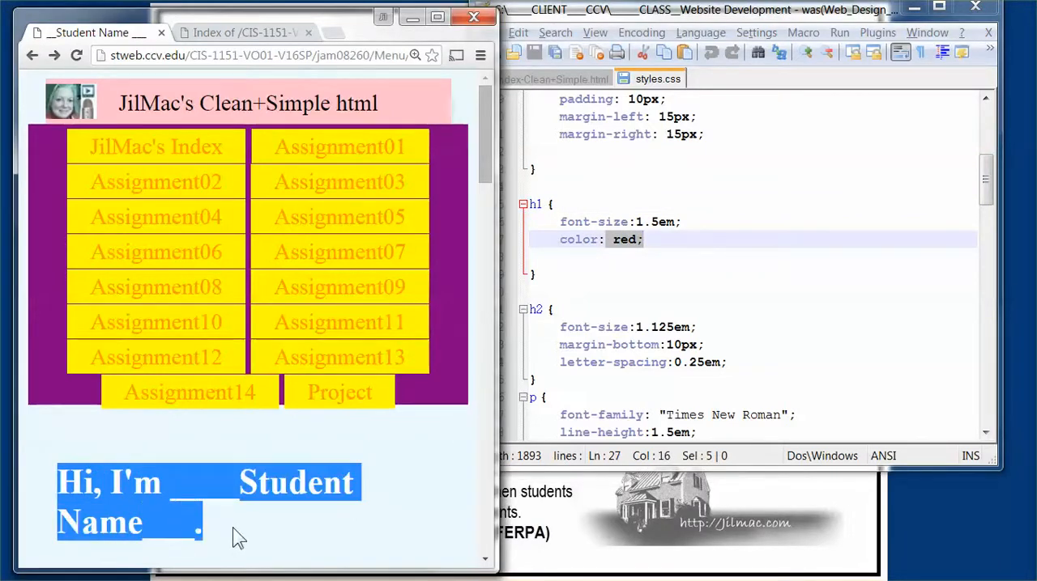
scroll("down", 3)
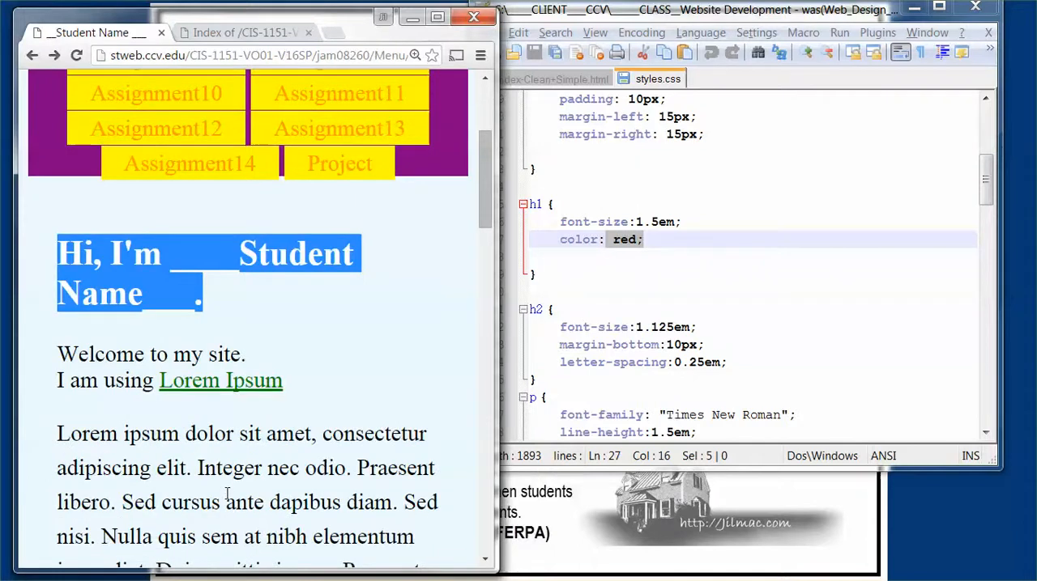
mouse_move(213, 339)
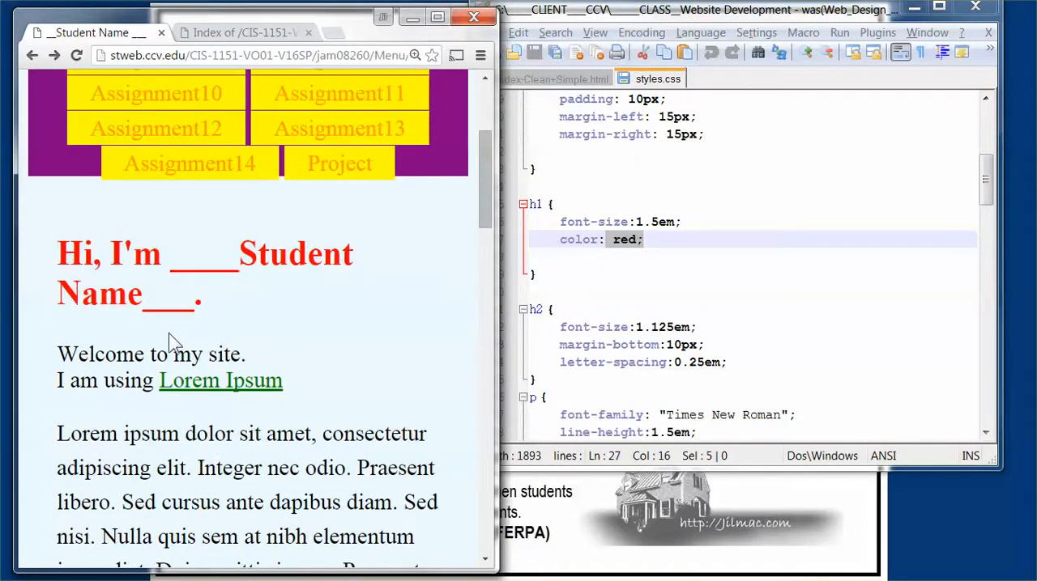
scroll("down", 3)
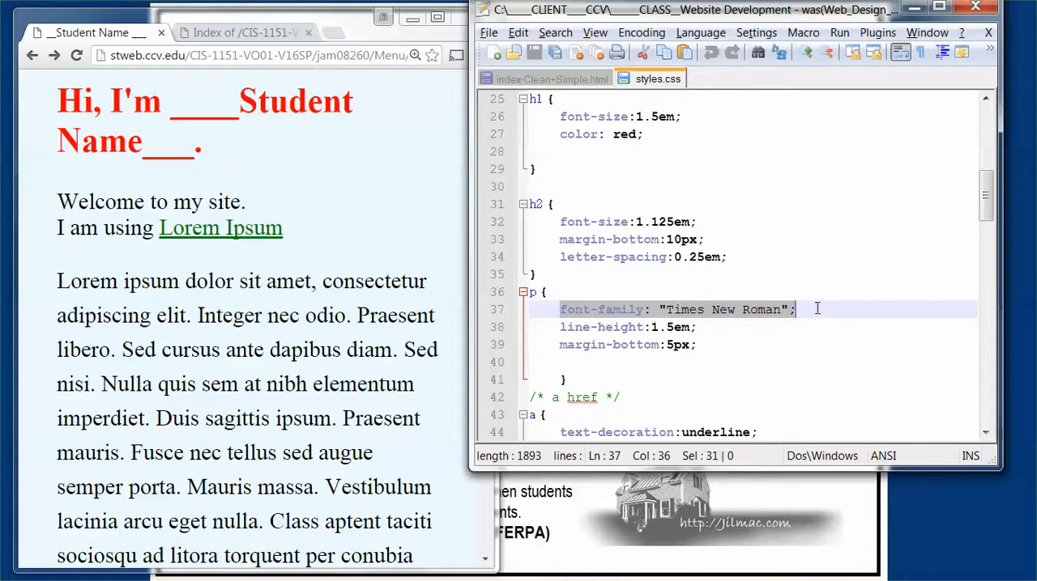
- Select the p rule's line-height:1.5em declaration in styles.css
left_click(561, 328)
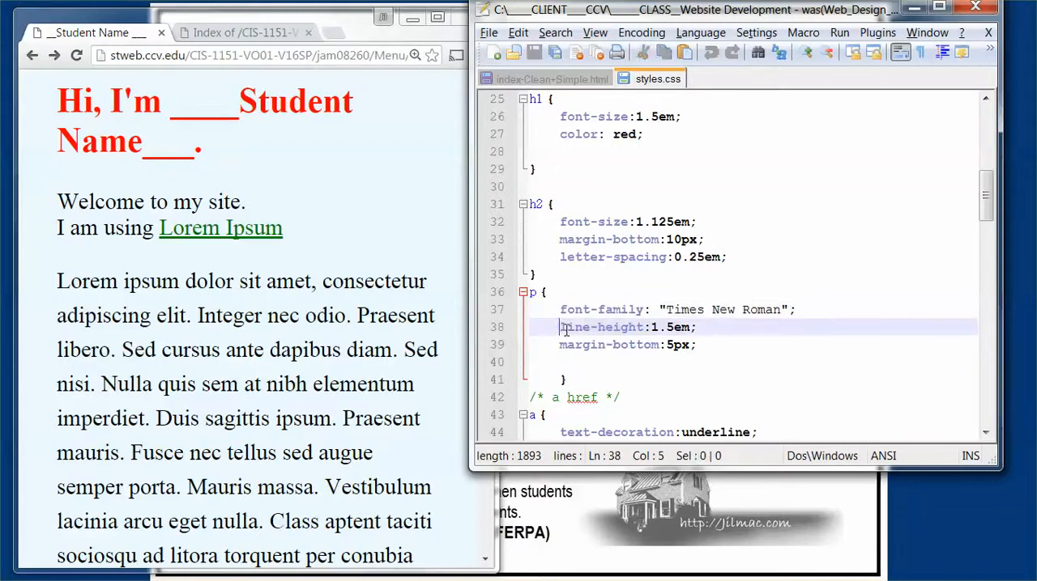
left_click_drag(558, 327, 696, 327)
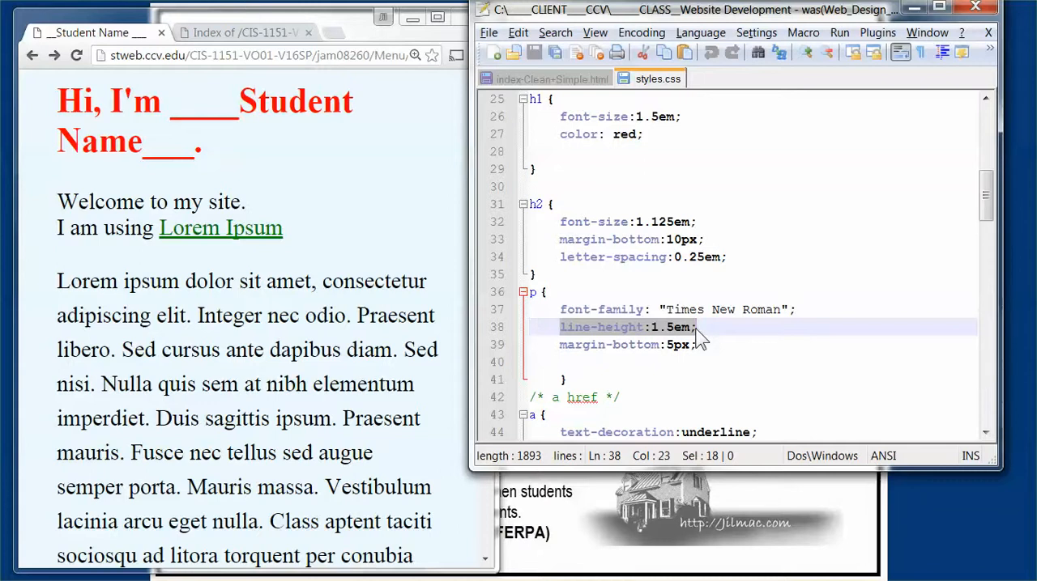
mouse_move(506, 389)
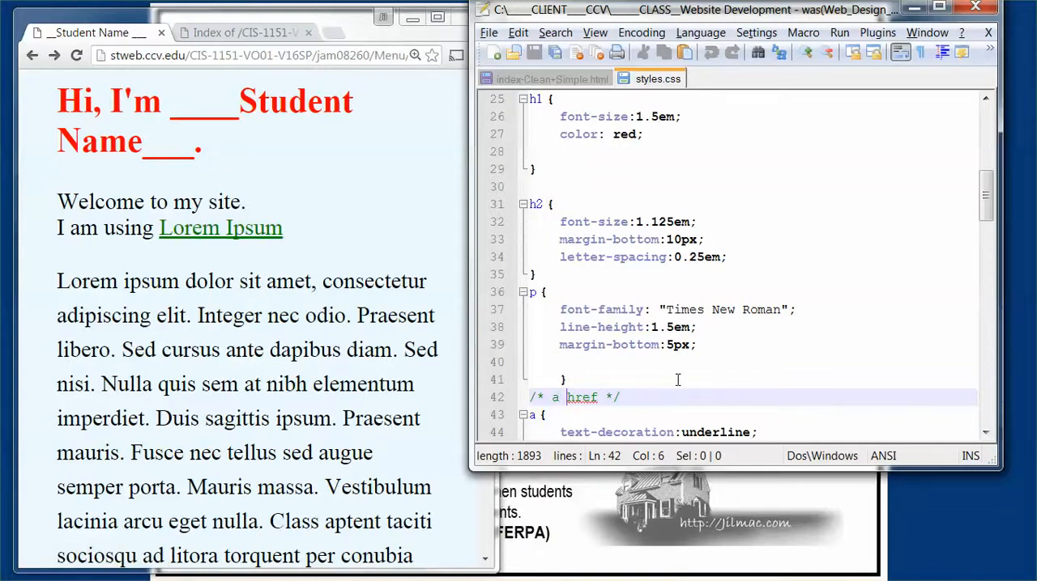
- Scroll past the a and a:hover rules to the purple nav ul rule
scroll("down", 3)
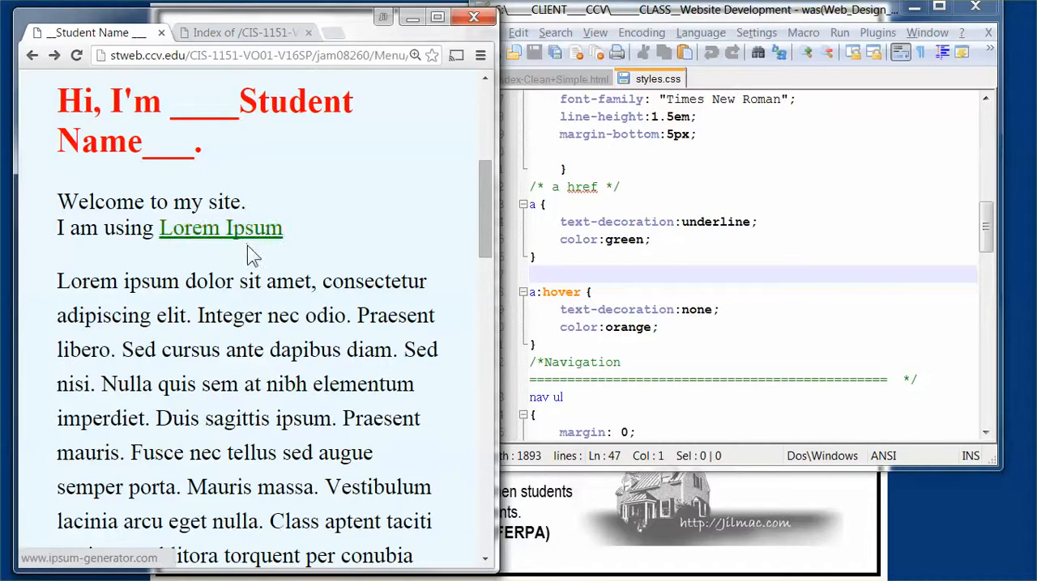
mouse_move(247, 239)
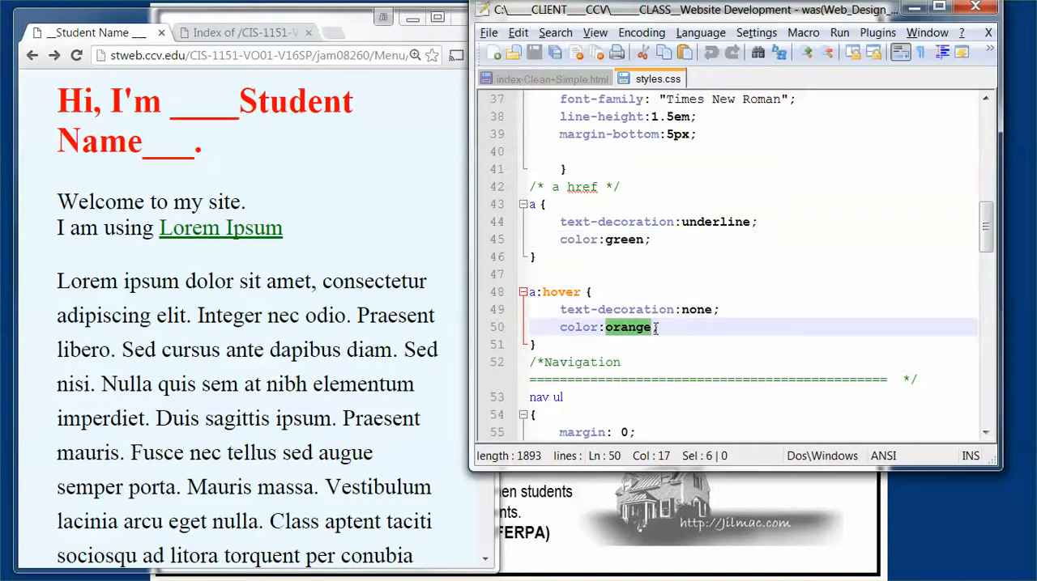
mouse_move(234, 243)
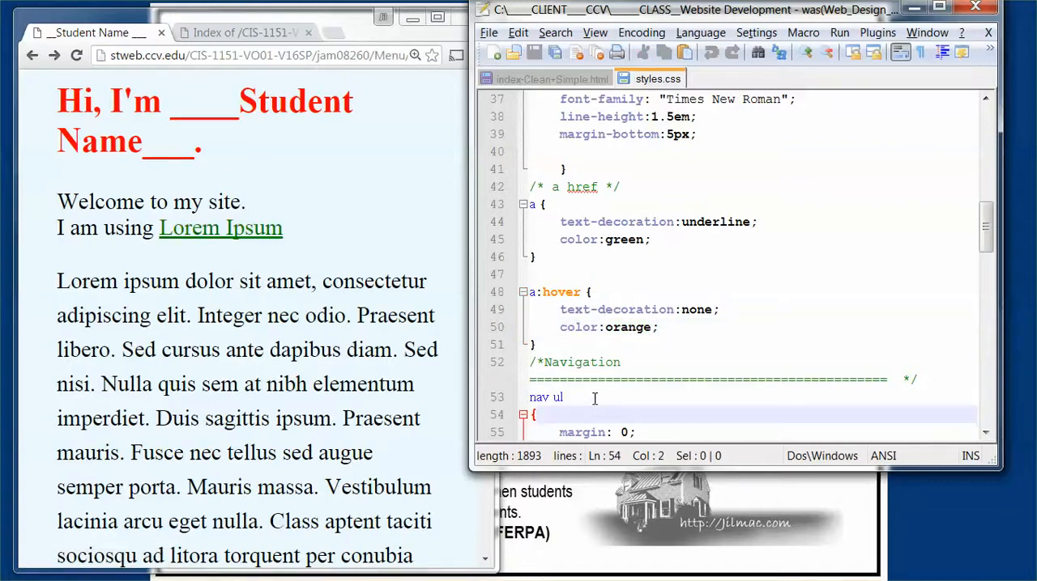
scroll("down", 3)
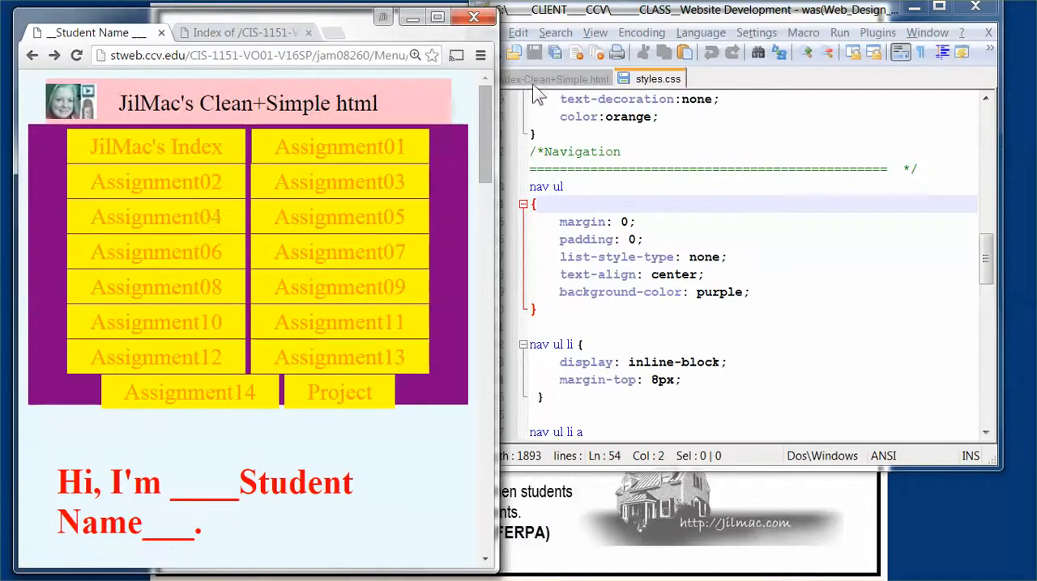
left_click(554, 79)
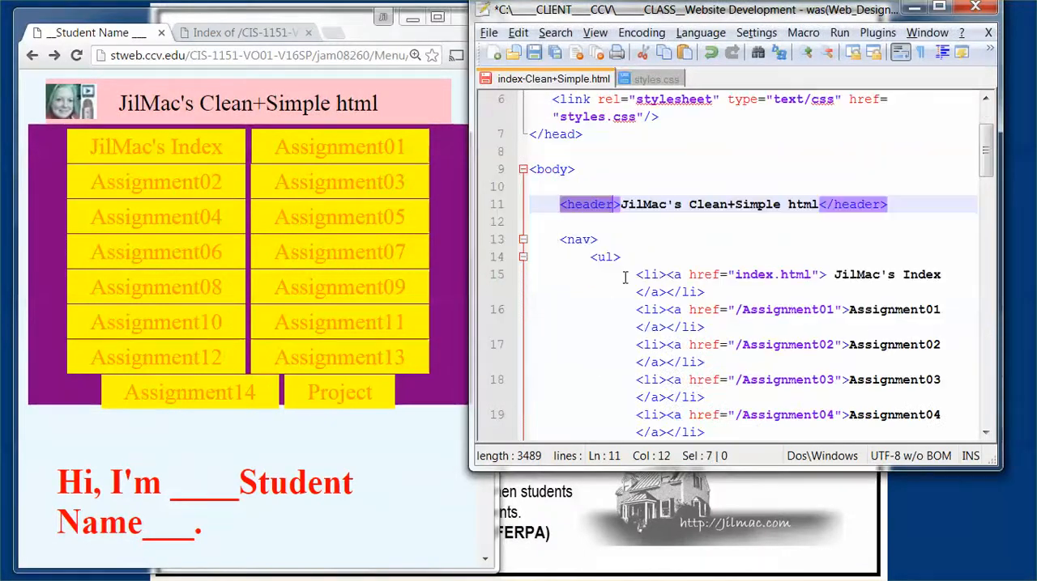
left_click(577, 239)
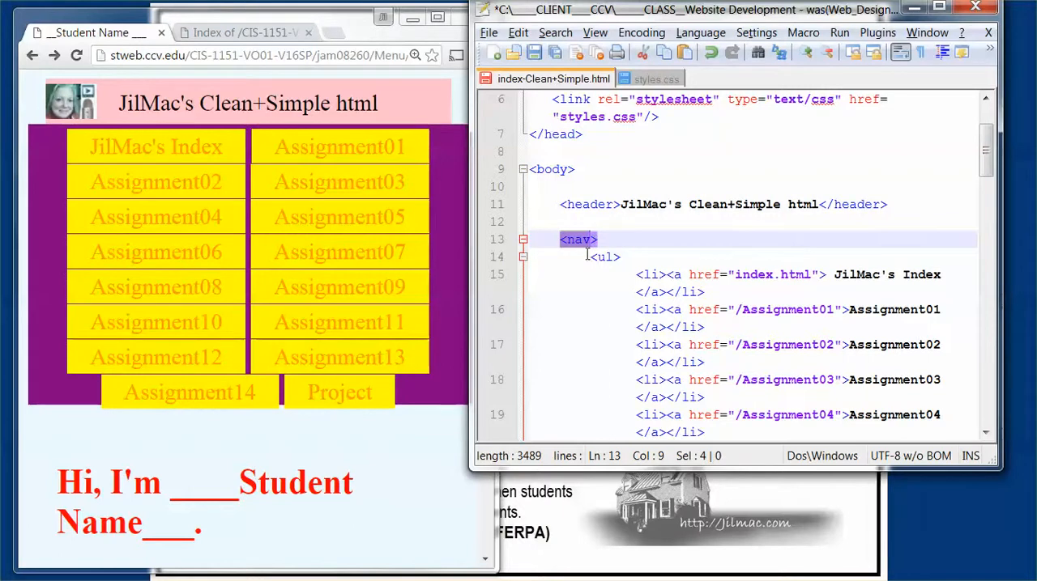
scroll("down", 3)
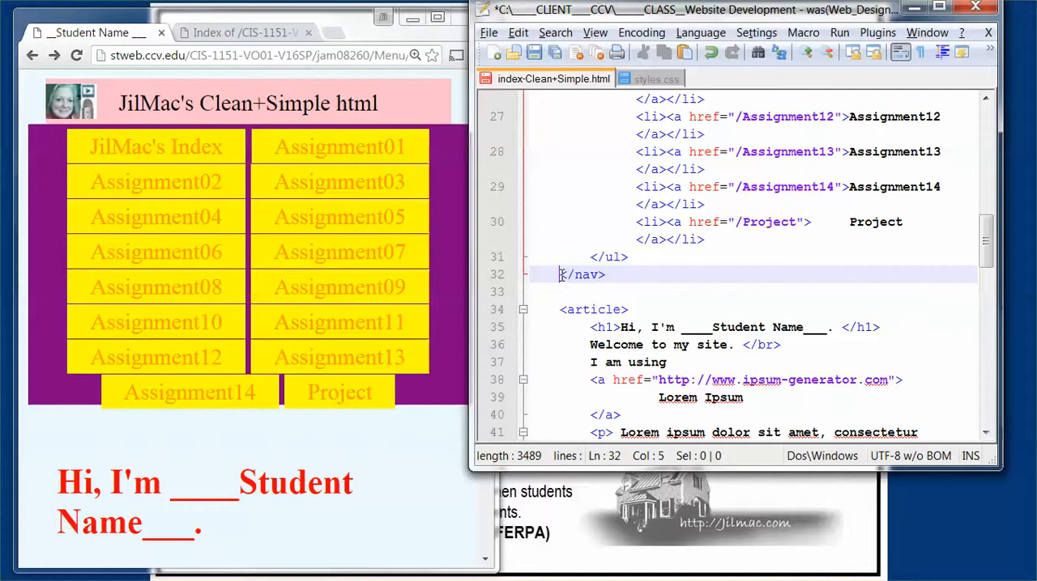
scroll("down", 3)
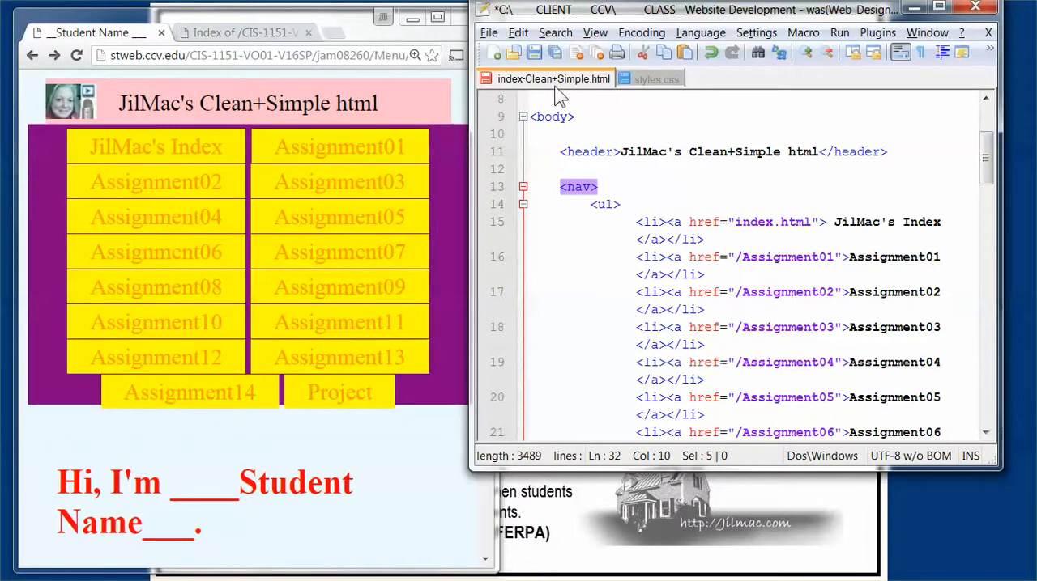
mouse_move(656, 79)
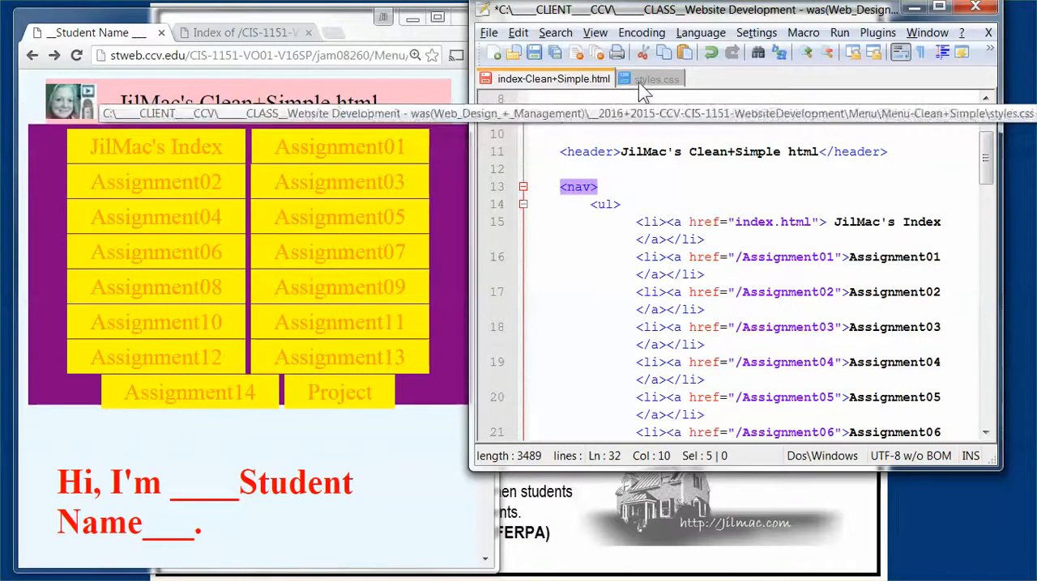
- Return to styles.css, select the nav ul 'purple' background value, and scroll to the p rule
left_click(658, 79)
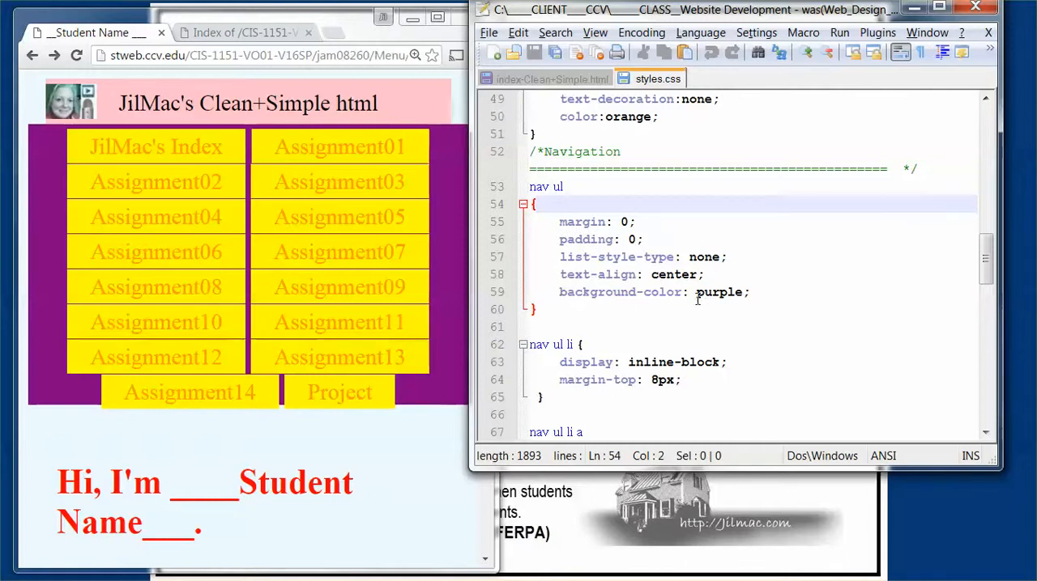
double_click(719, 293)
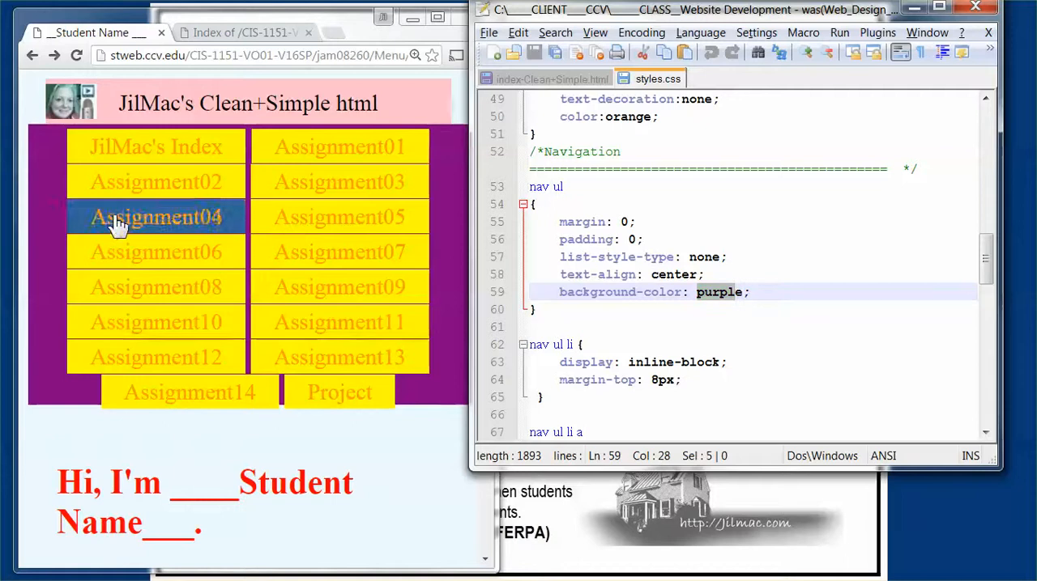
mouse_move(49, 212)
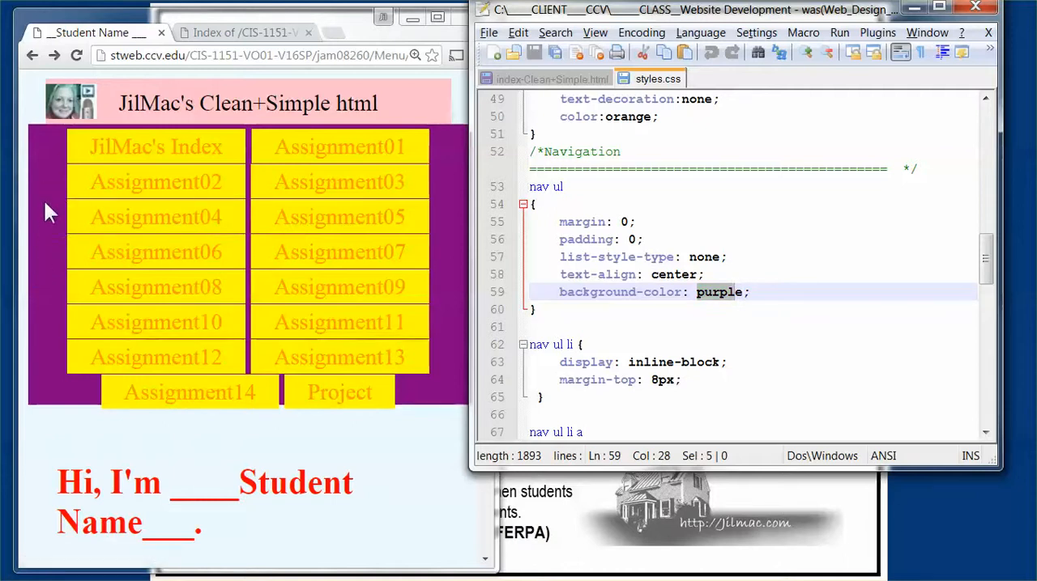
mouse_move(60, 328)
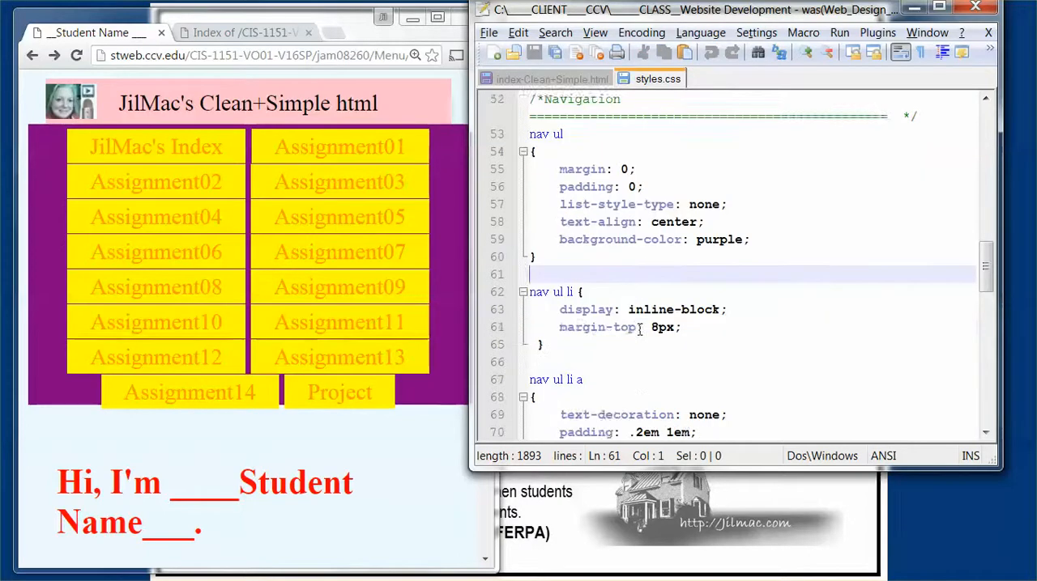
scroll("down", 3)
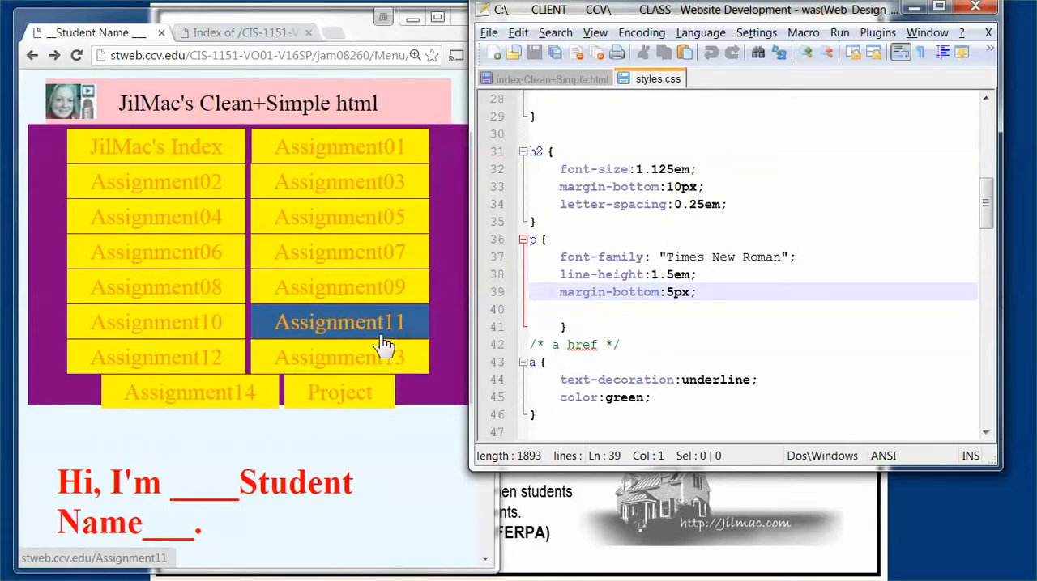
scroll("down", 3)
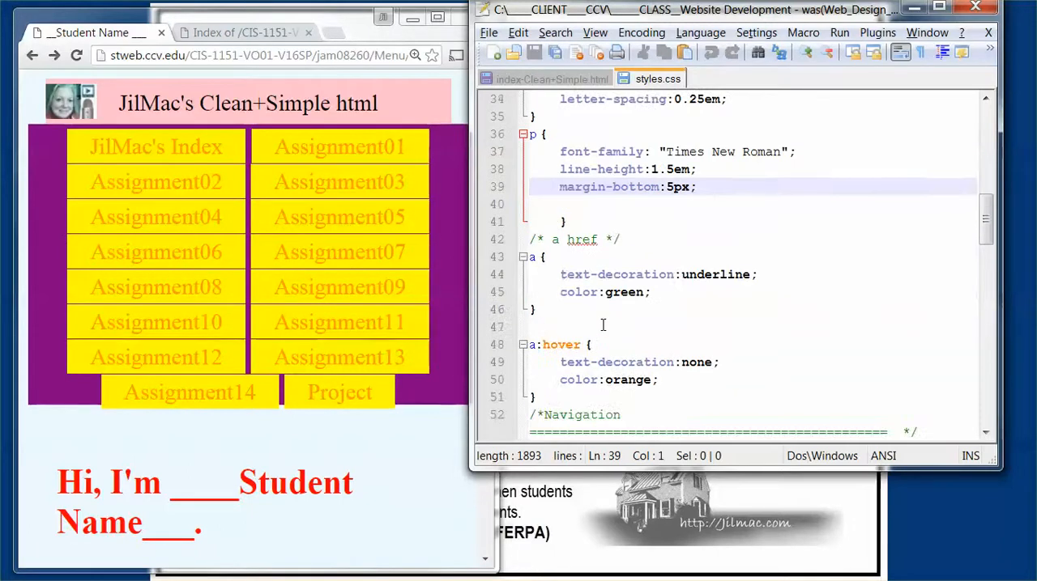
left_click_drag(560, 274, 534, 309)
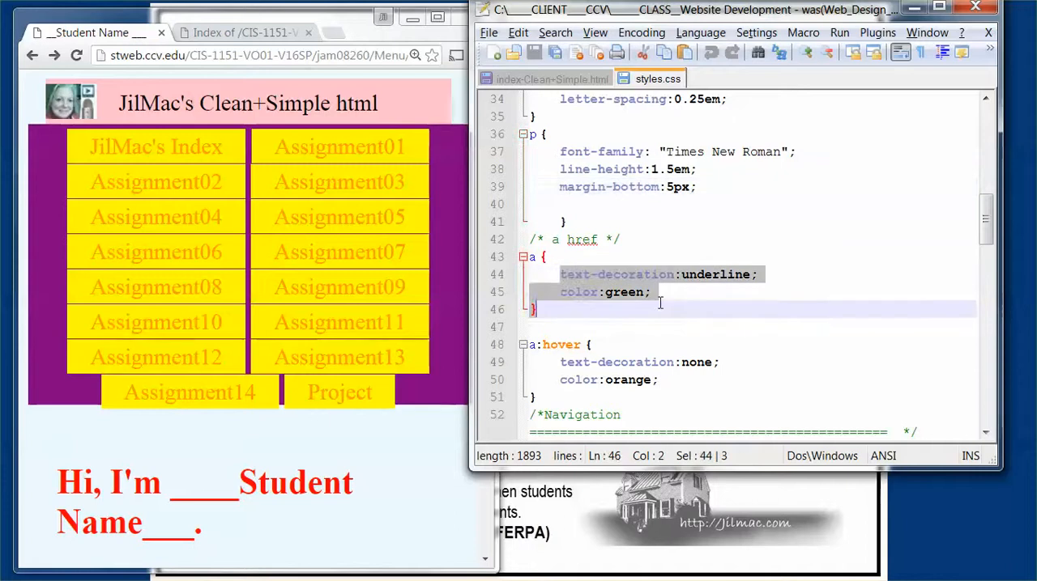
scroll("down", 3)
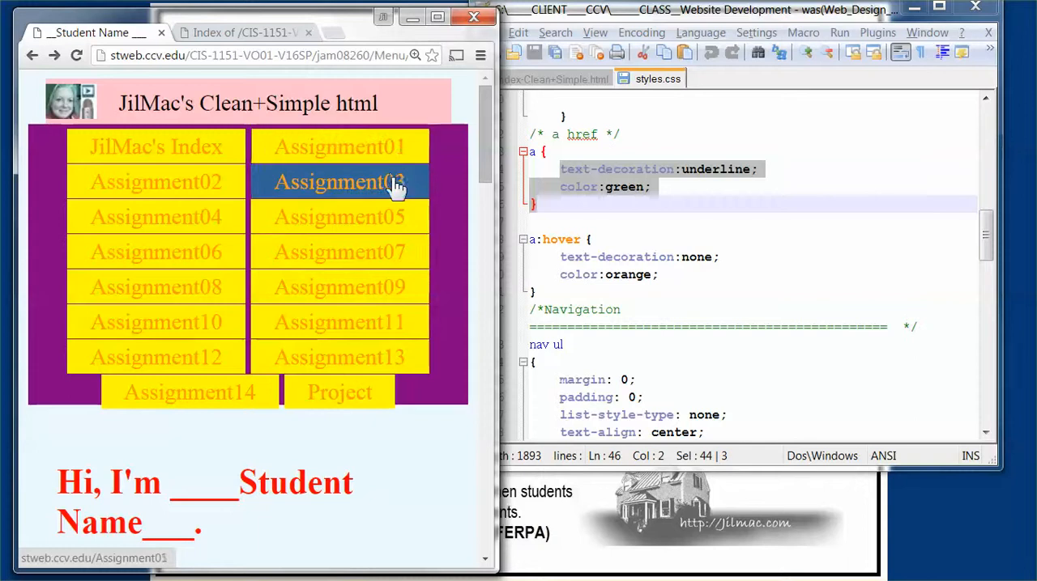
mouse_move(340, 147)
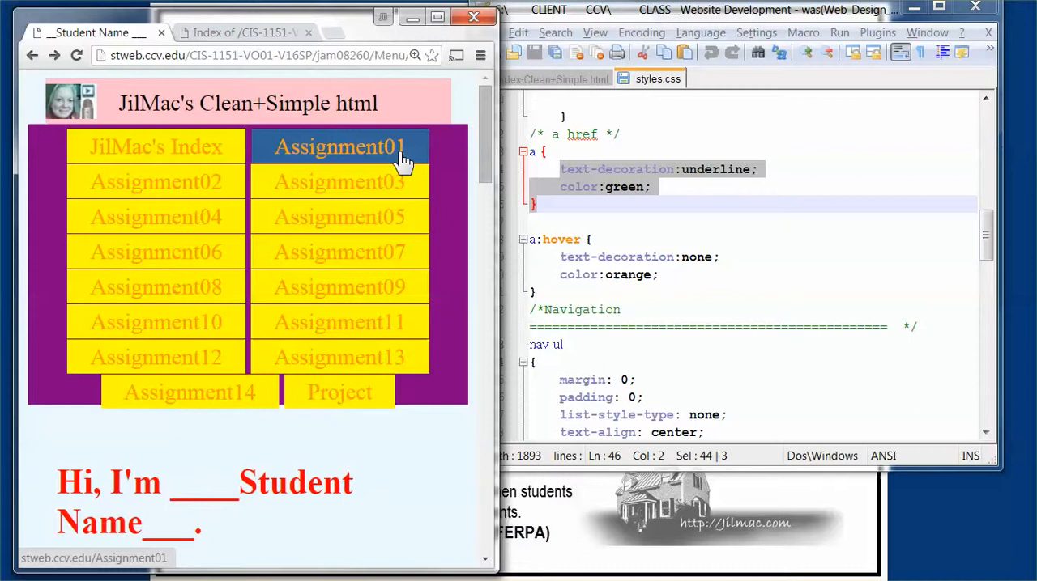
mouse_move(364, 158)
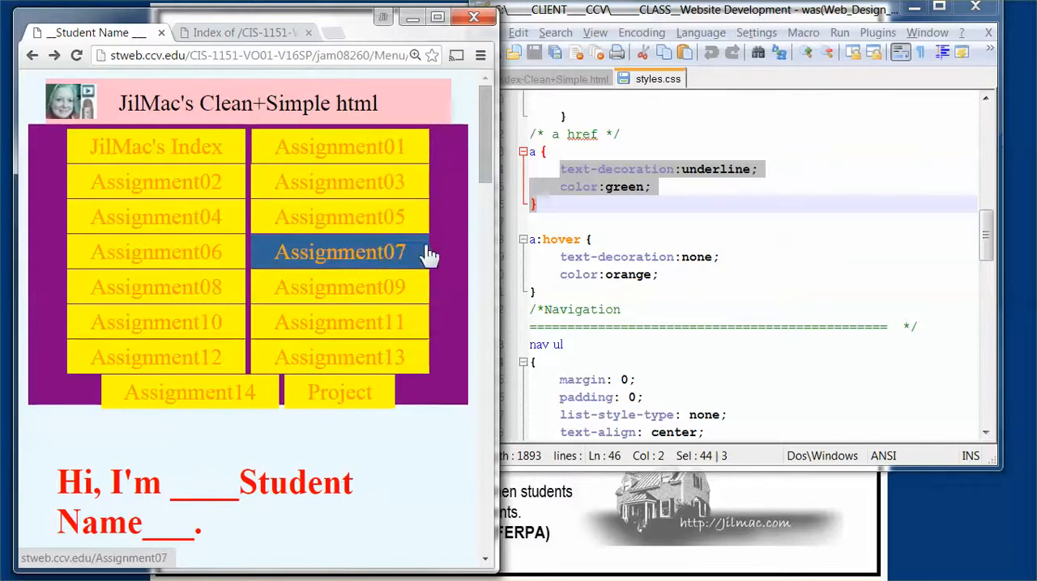
scroll("down", 3)
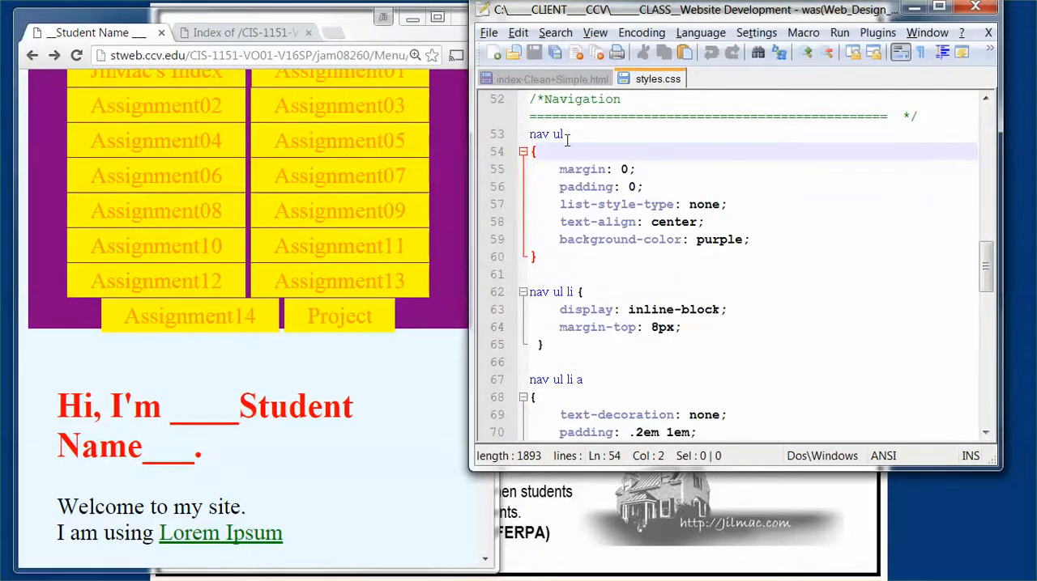
mouse_move(548, 267)
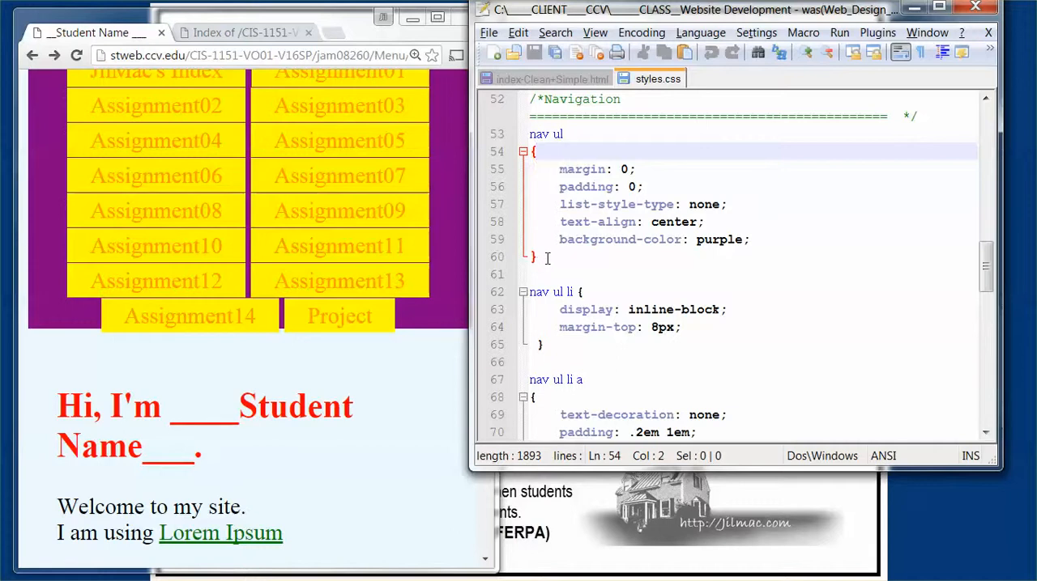
mouse_move(549, 247)
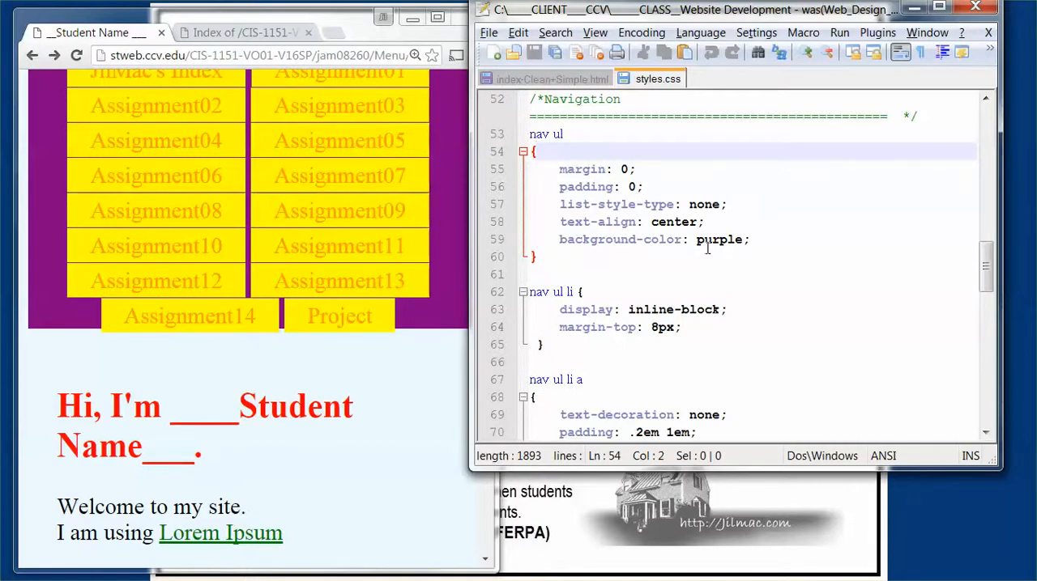
double_click(718, 239)
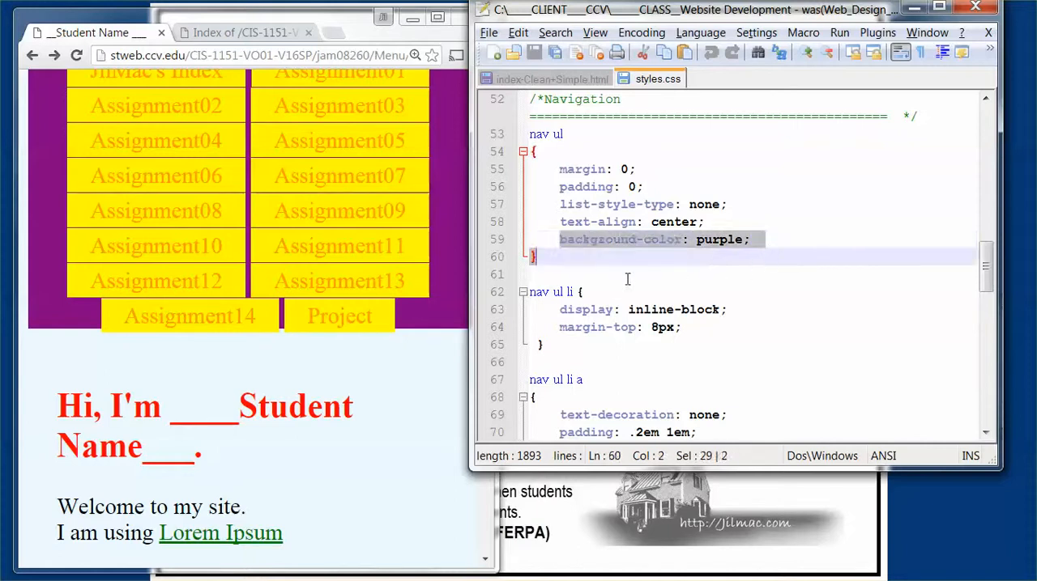
mouse_move(437, 312)
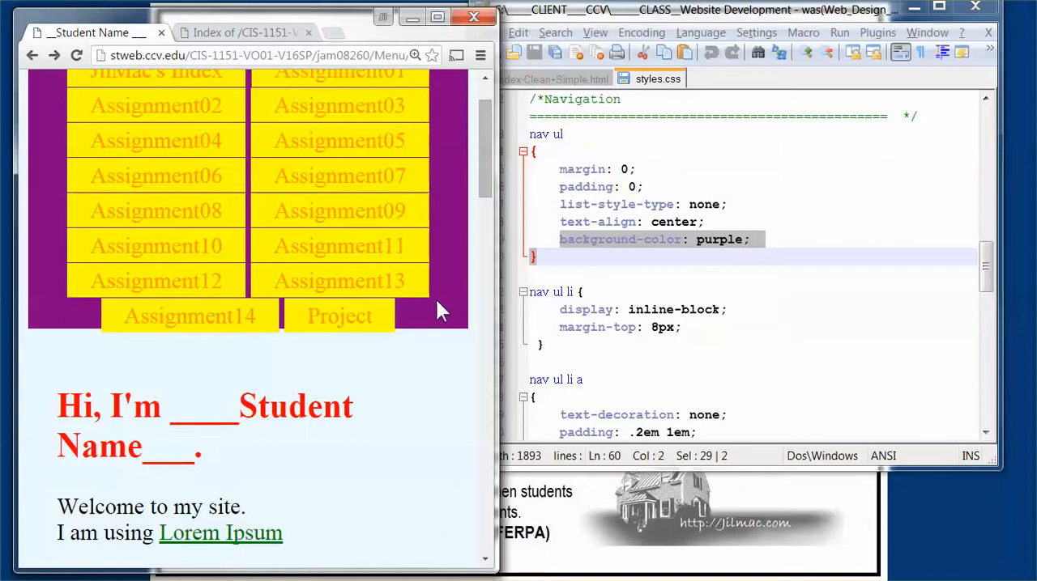
left_click(630, 352)
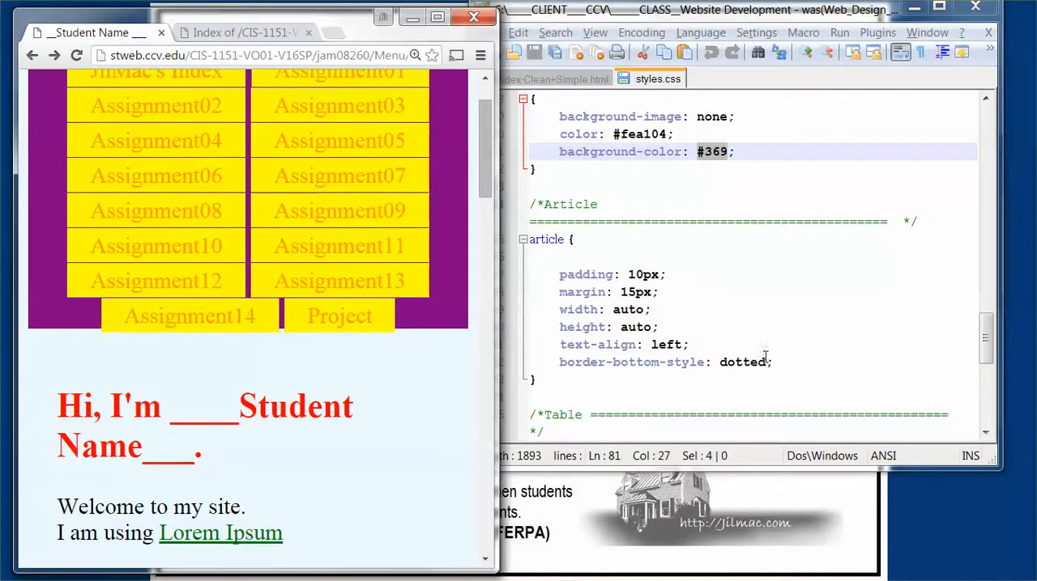
- Review the body, header, h1 and h2 rules, then return to index-Clean+Simple.html
scroll("down", 3)
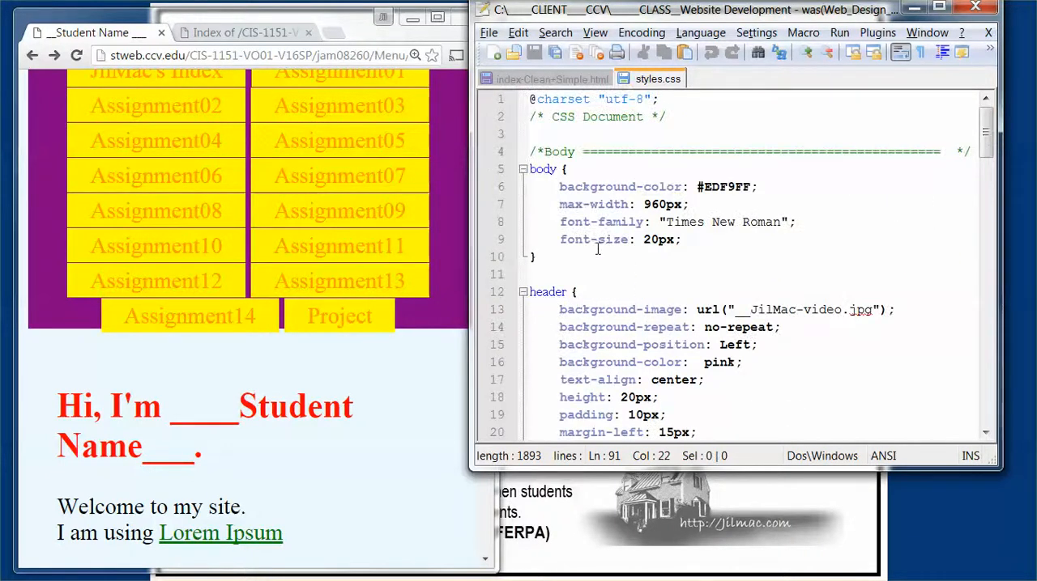
scroll("down", 3)
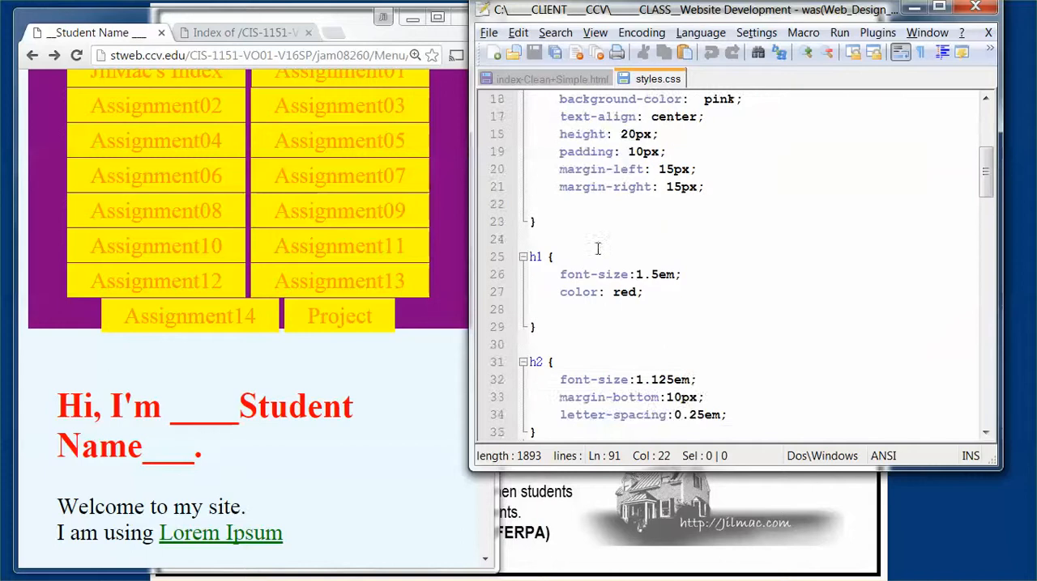
scroll("down", 3)
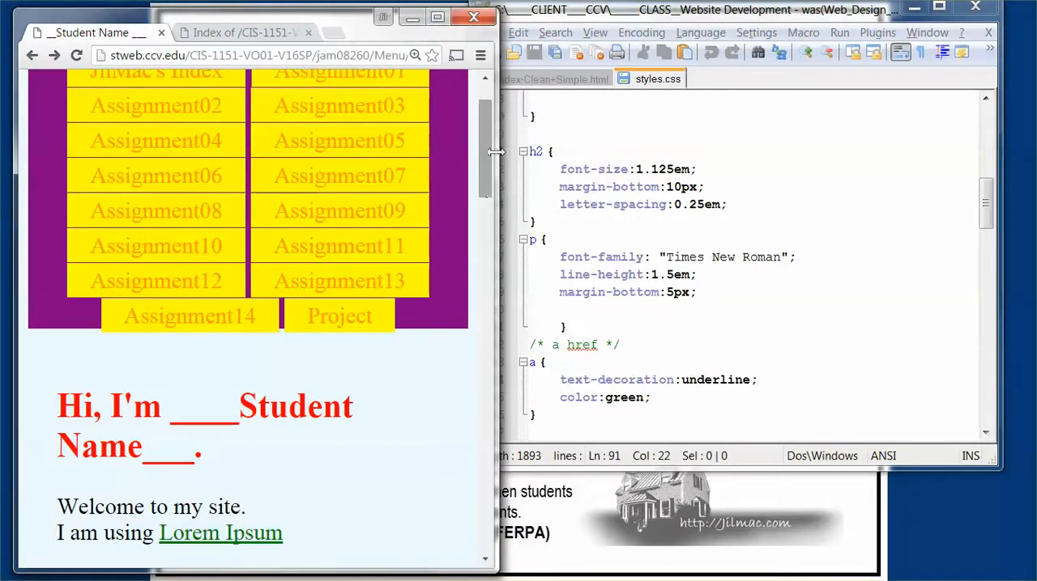
left_click(553, 79)
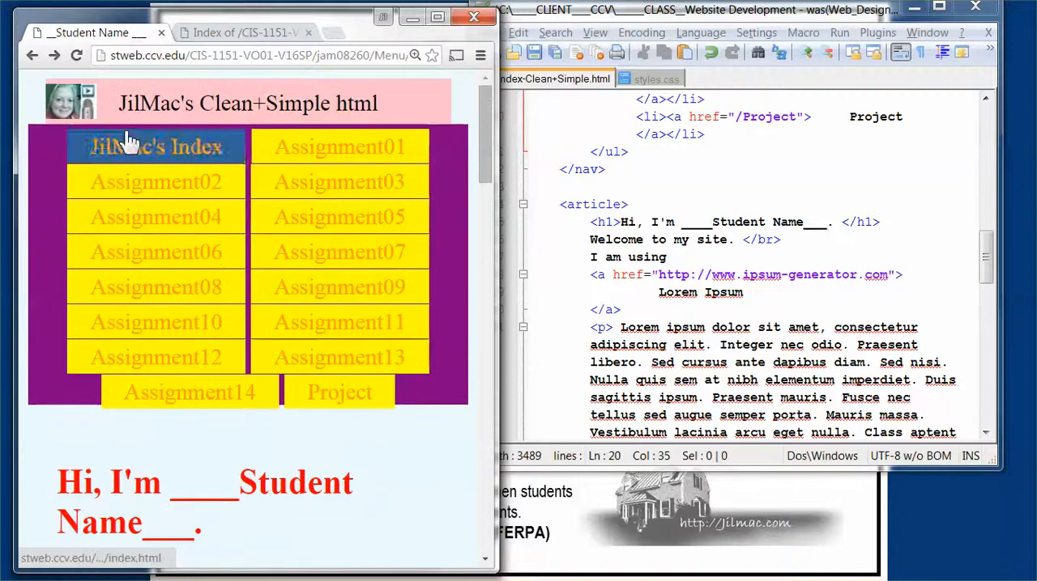
mouse_move(186, 93)
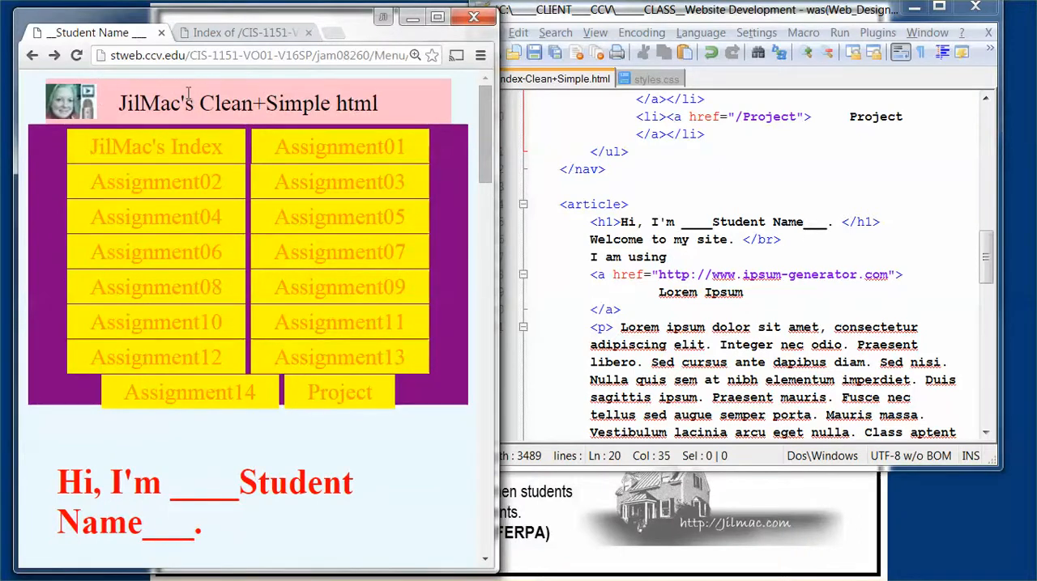